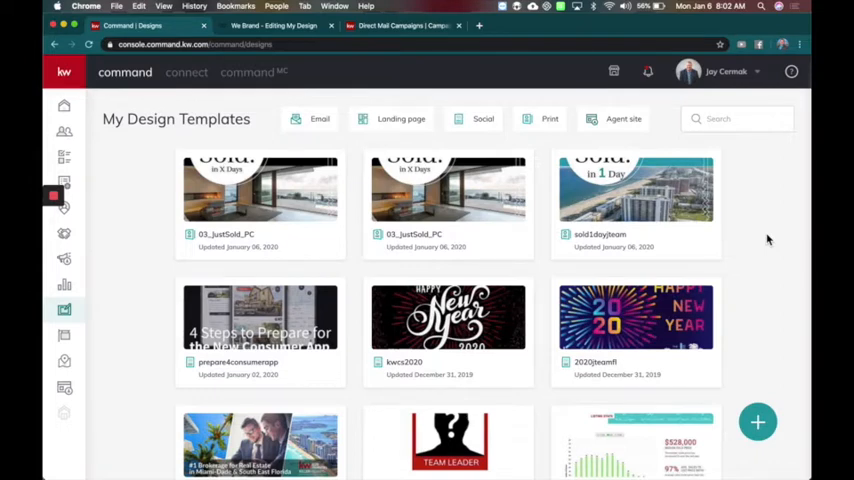
{"action": "mouse_move", "coordinate": [234, 168]}
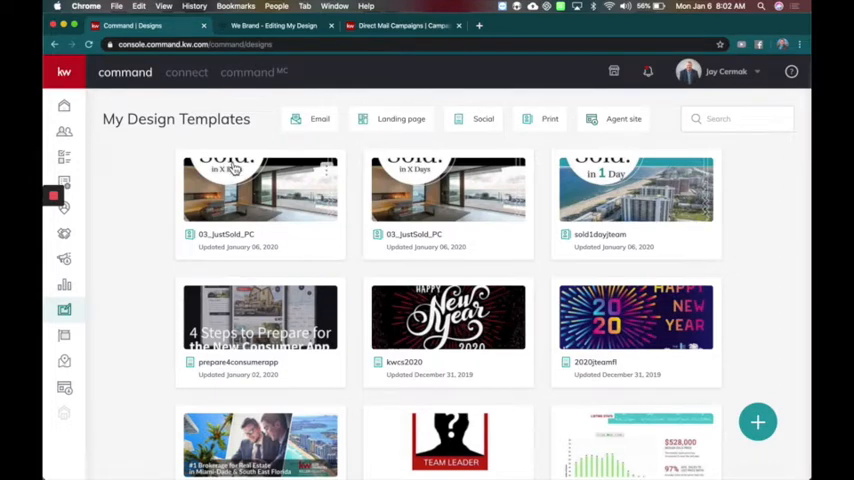
{"action": "mouse_move", "coordinate": [64, 309]}
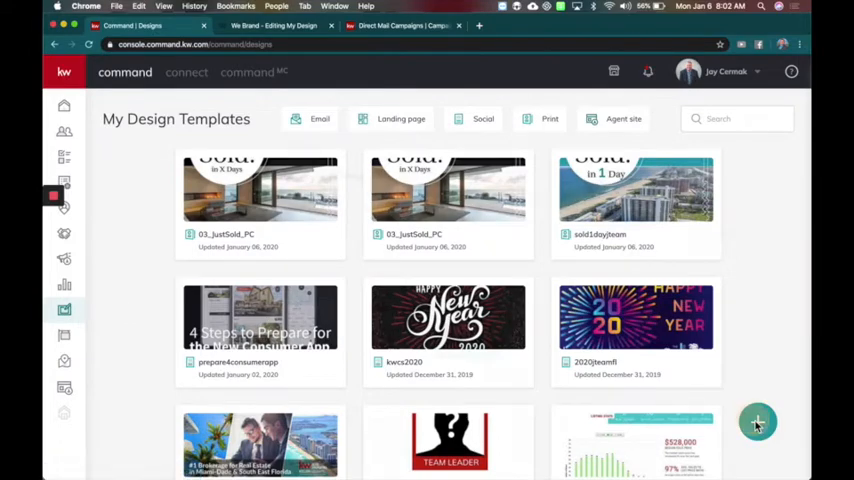
- Start a new Print design from My Design Templates in KW Command
{"action": "left_click", "coordinate": [757, 421]}
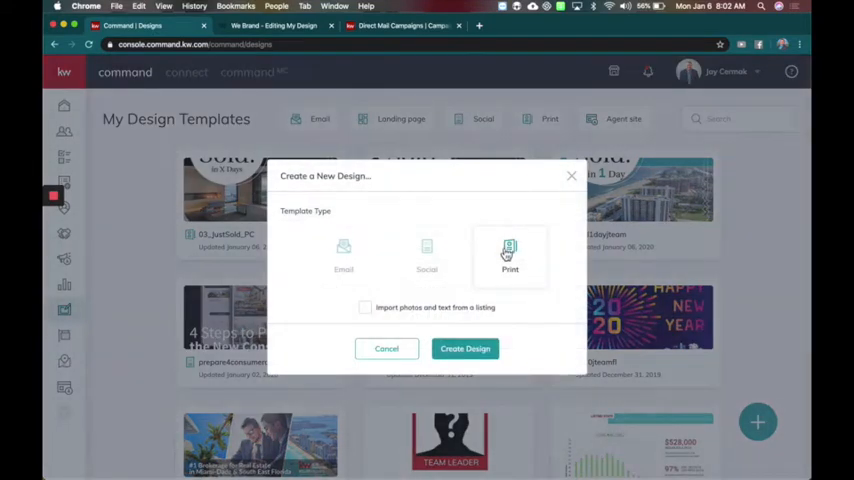
{"action": "left_click", "coordinate": [386, 348]}
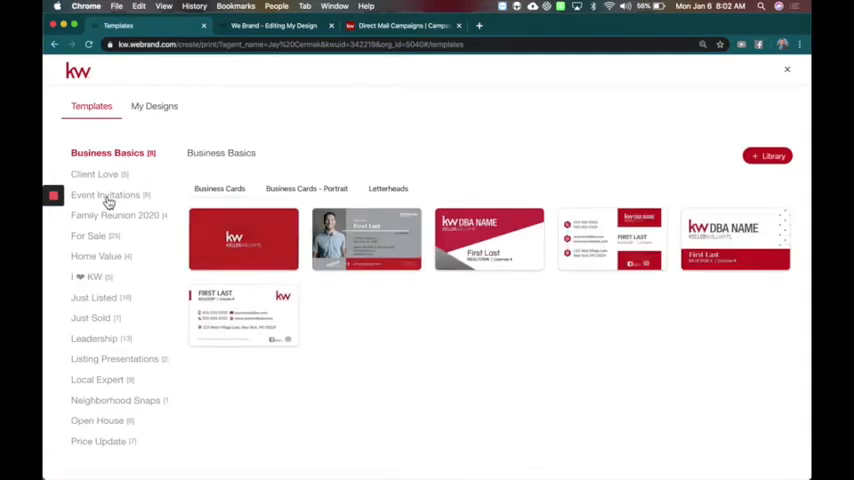
- Filter to For Sale > Just Sold > Standard Postcards and use the 03_JustSold_PC template
{"action": "left_click", "coordinate": [89, 235]}
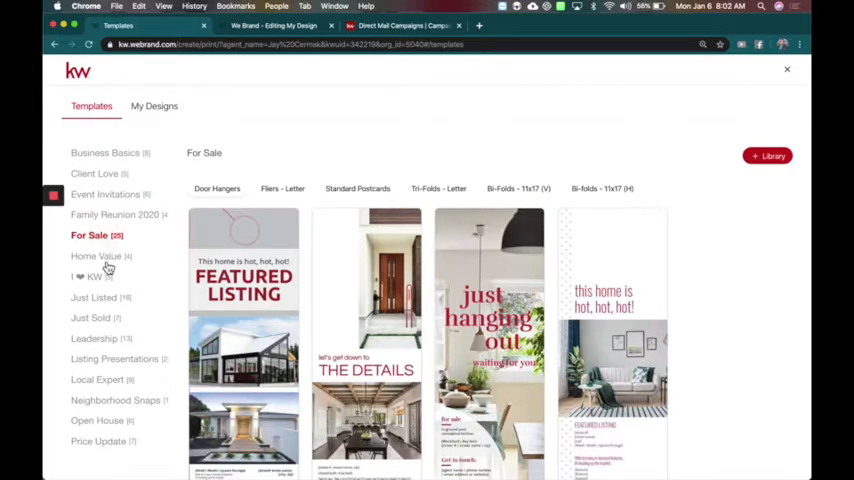
{"action": "left_click", "coordinate": [91, 317]}
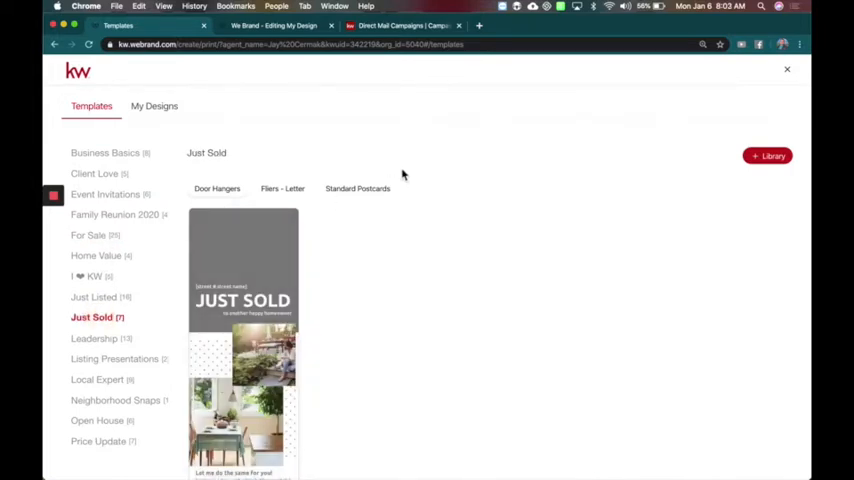
{"action": "left_click", "coordinate": [357, 188]}
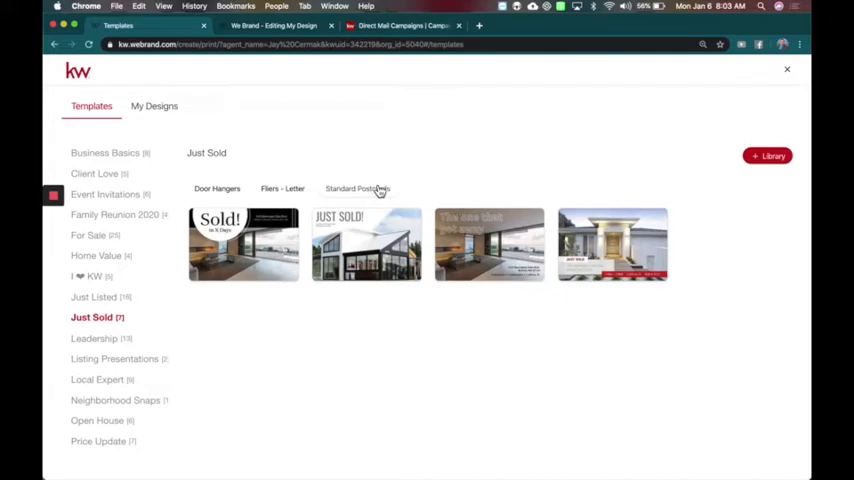
{"action": "mouse_move", "coordinate": [243, 244]}
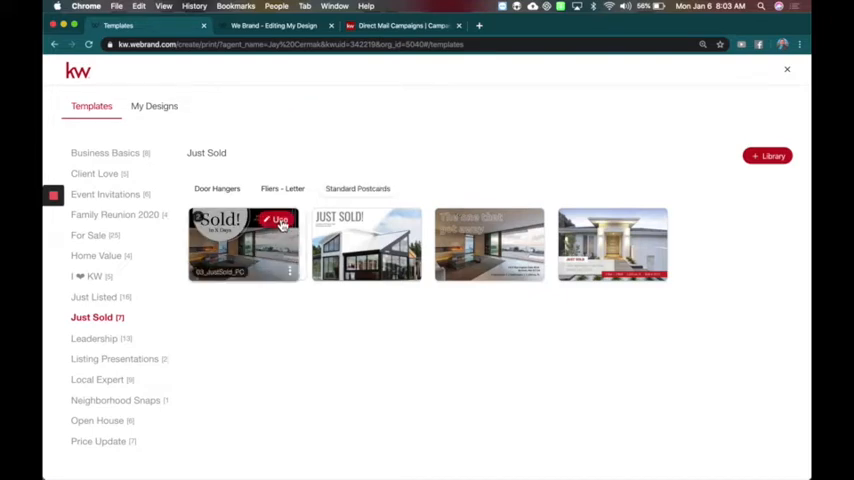
{"action": "left_click", "coordinate": [280, 220]}
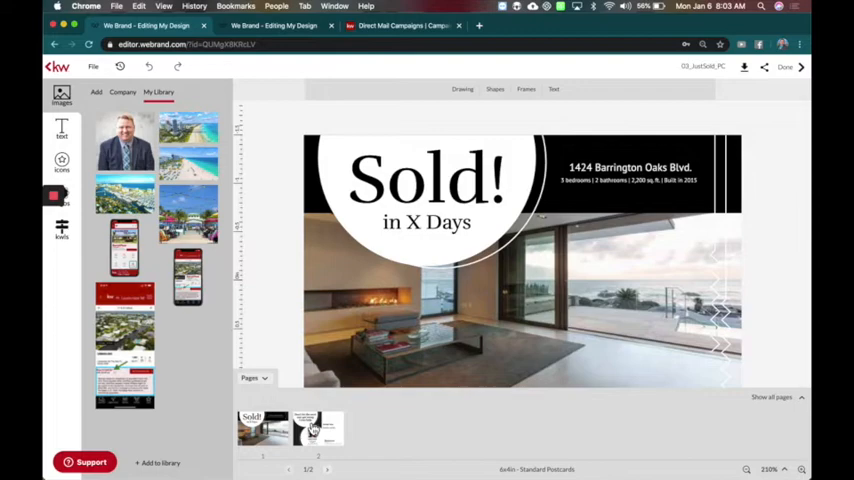
- View the postcard's back page, then switch to the teal sold1dayjteam design
{"action": "left_click", "coordinate": [305, 427]}
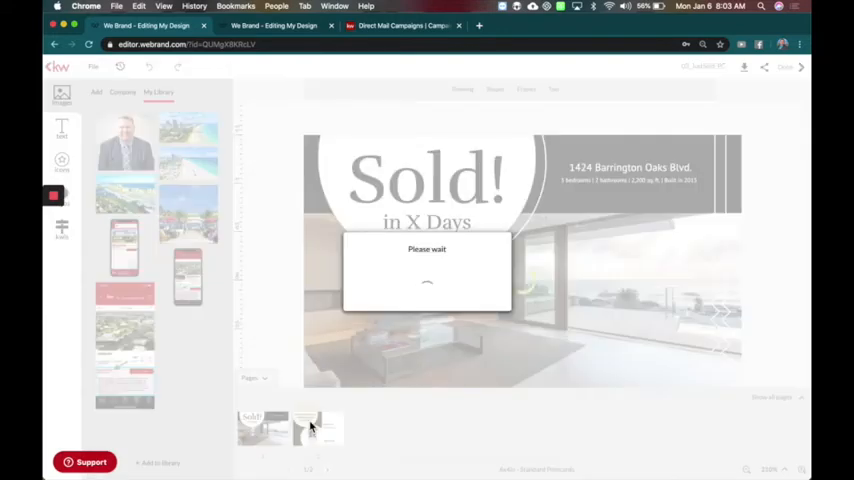
{"action": "left_click", "coordinate": [318, 428]}
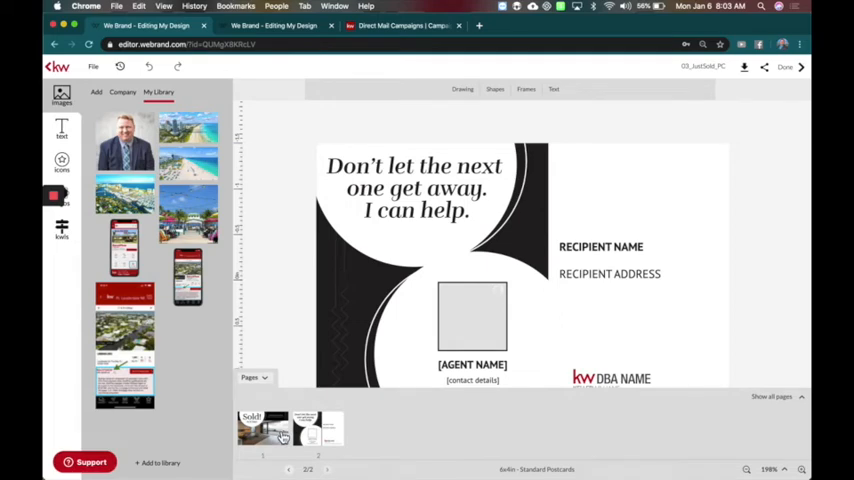
{"action": "left_click", "coordinate": [263, 428]}
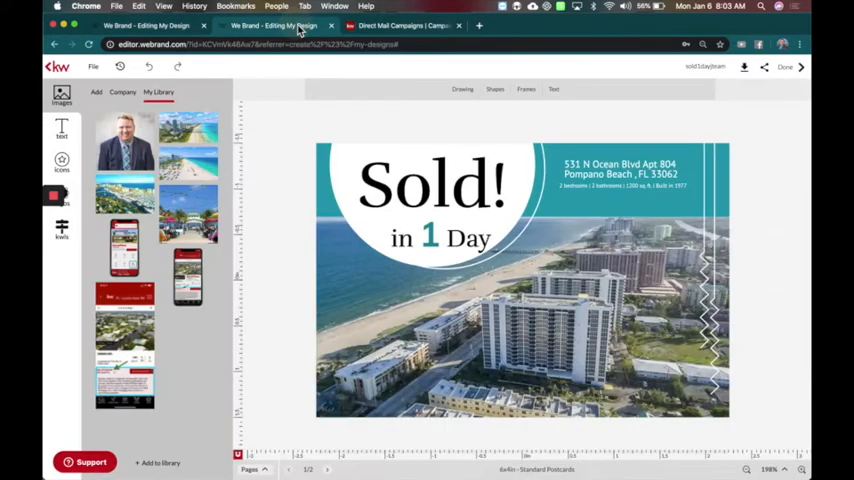
{"action": "mouse_move", "coordinate": [275, 177]}
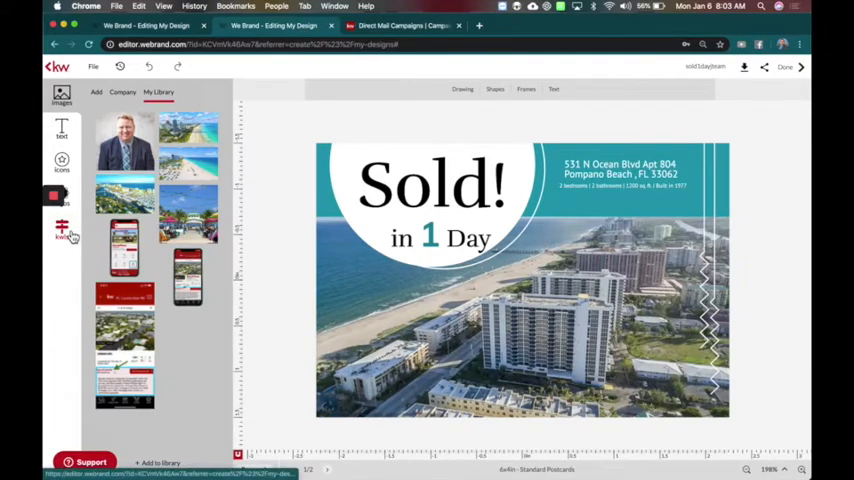
{"action": "left_click", "coordinate": [61, 230]}
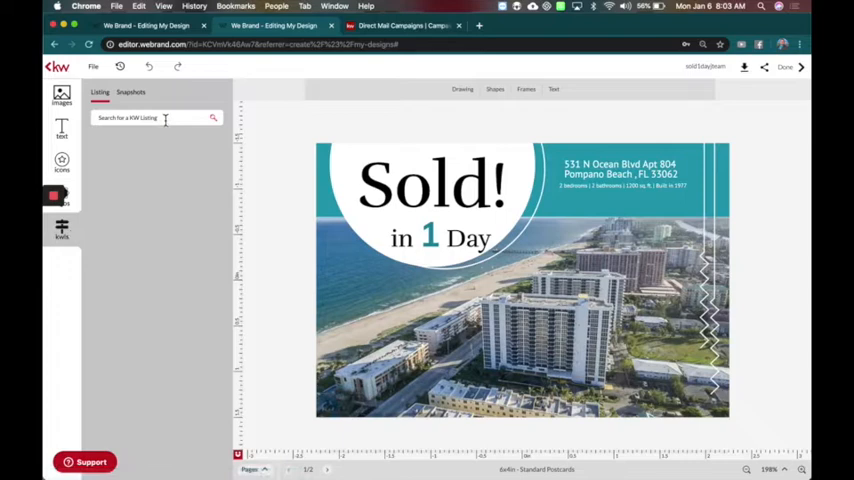
{"action": "left_click", "coordinate": [150, 118]}
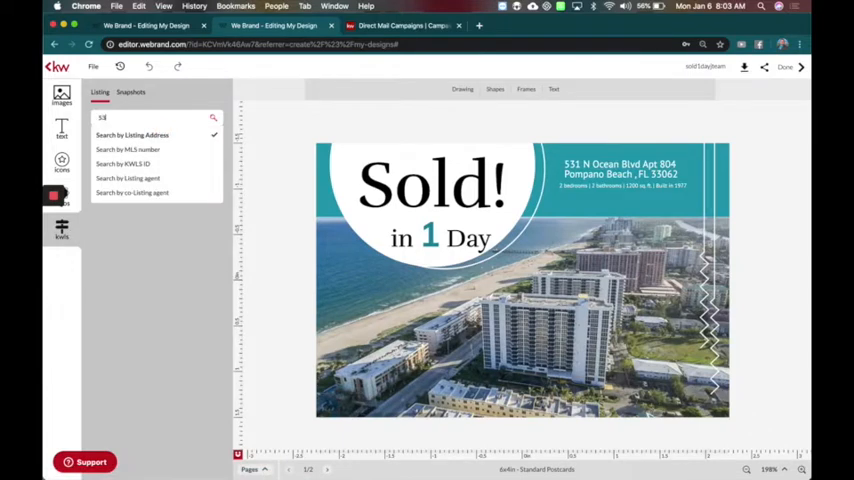
{"action": "type", "text": "531 N Ocean Blvd"}
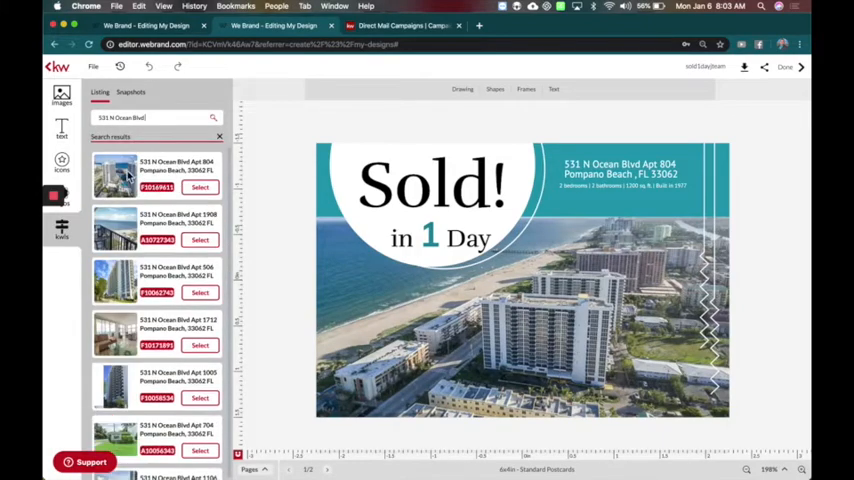
{"action": "left_click", "coordinate": [199, 188]}
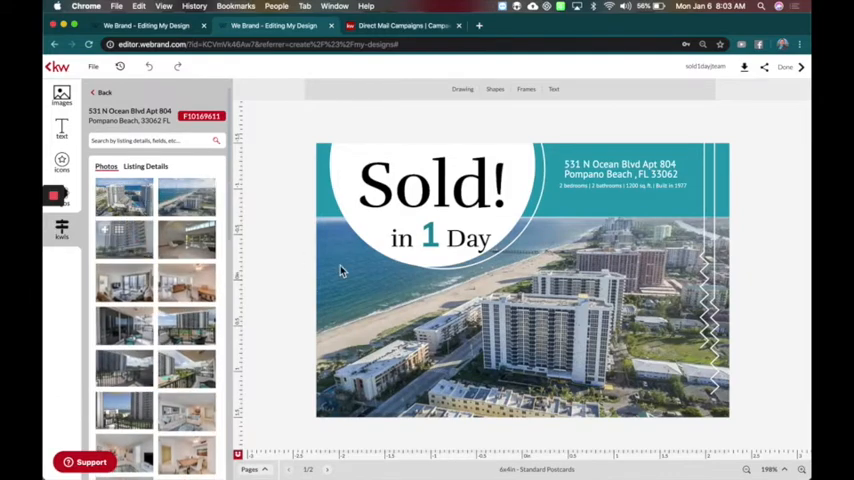
- Set an aerial listing photo as the postcard background and confirm its position
{"action": "scroll", "scroll_direction": "down", "scroll_amount": 3}
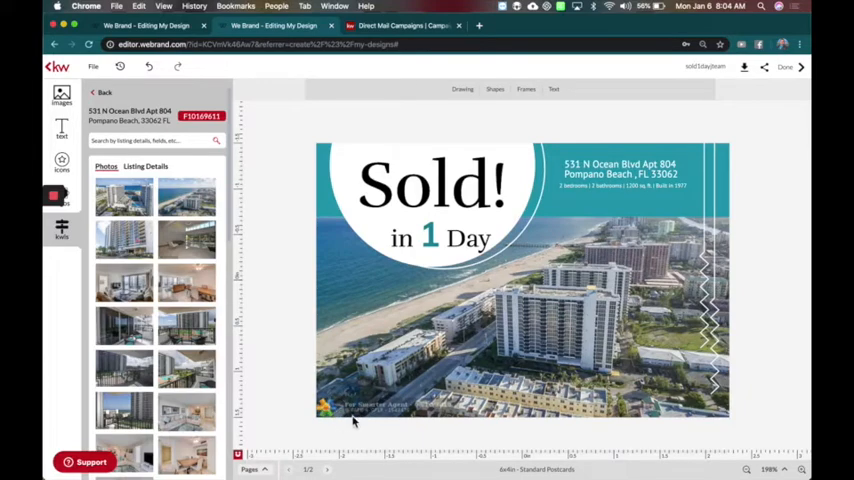
{"action": "left_click", "coordinate": [455, 367]}
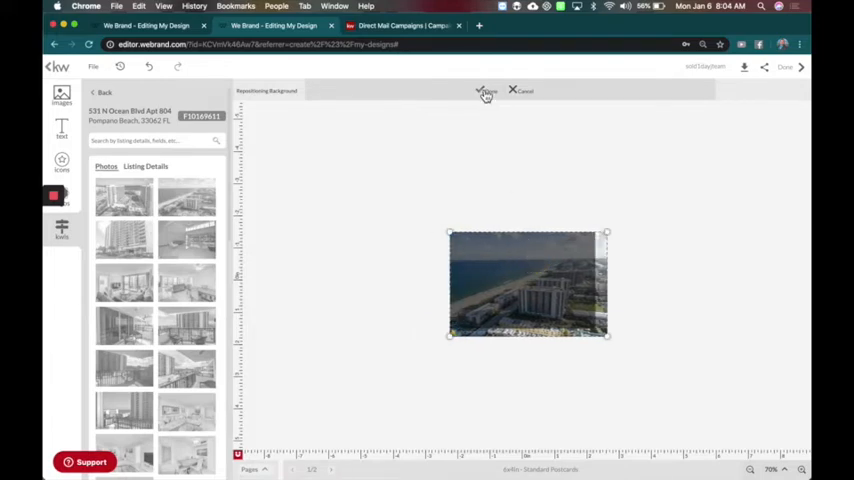
{"action": "left_click", "coordinate": [487, 91]}
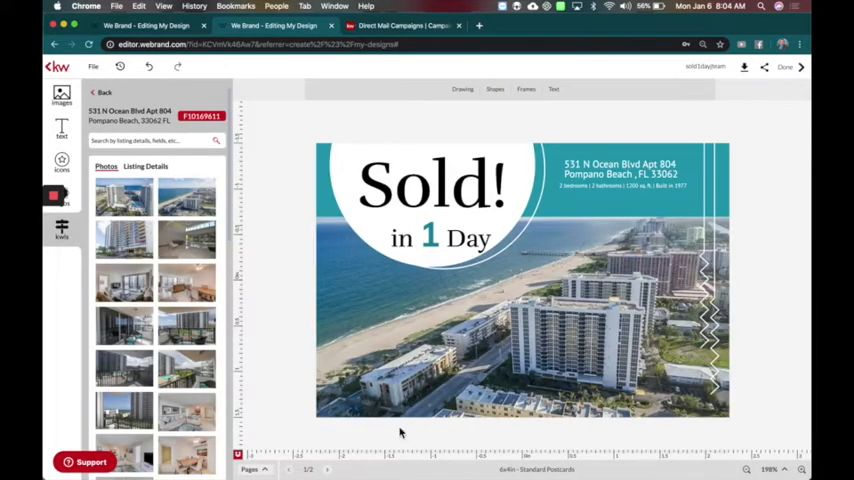
{"action": "mouse_move", "coordinate": [614, 329]}
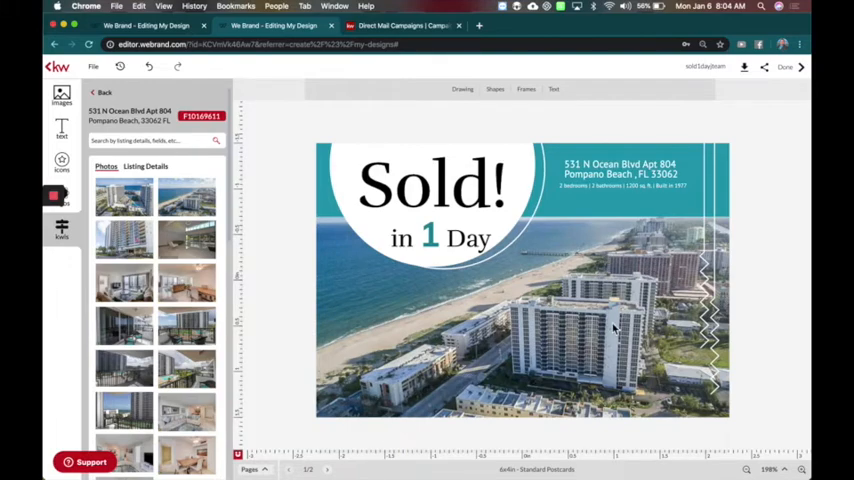
{"action": "left_click", "coordinate": [614, 328]}
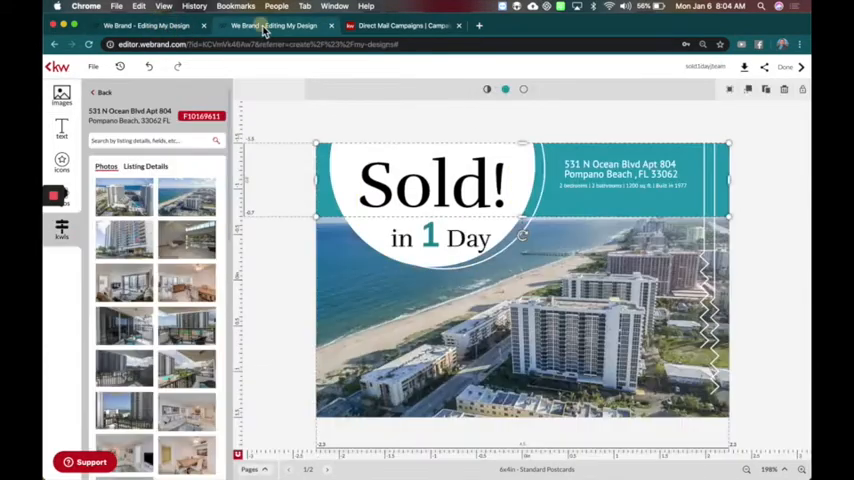
- Fill the top banner with the library teal and show the Listing Details fields
{"action": "left_click", "coordinate": [505, 89]}
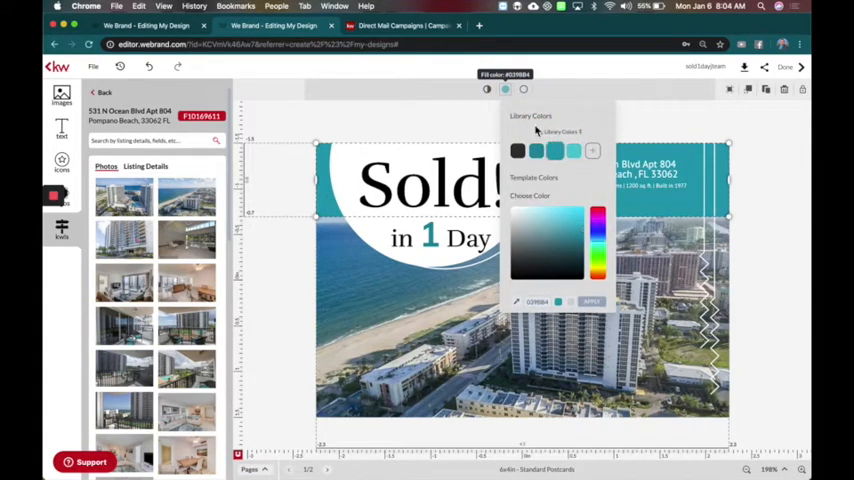
{"action": "left_click", "coordinate": [530, 116]}
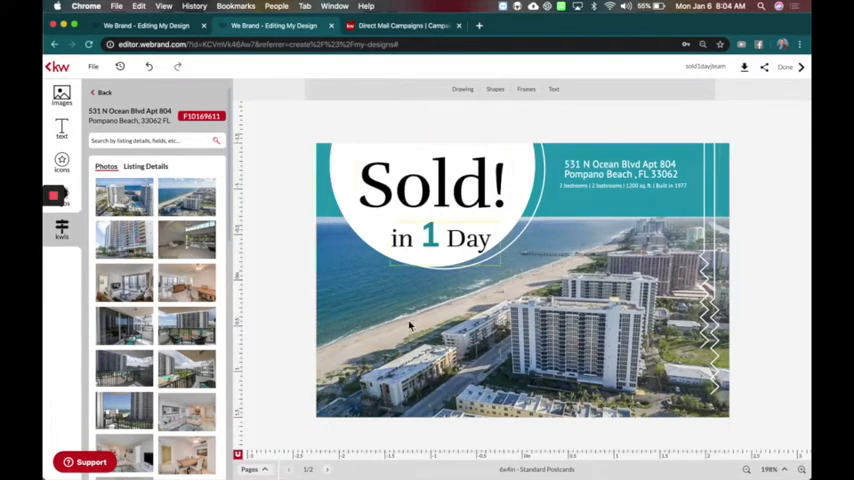
{"action": "left_click", "coordinate": [145, 166]}
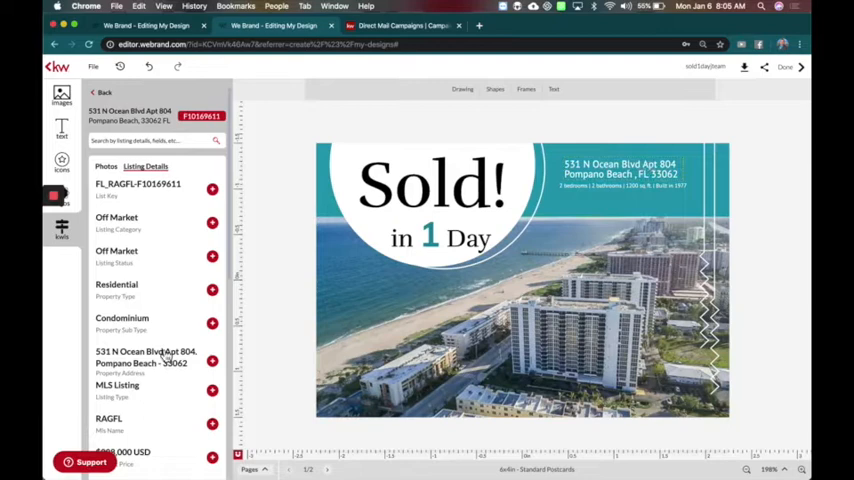
{"action": "scroll", "scroll_direction": "down", "scroll_amount": 3}
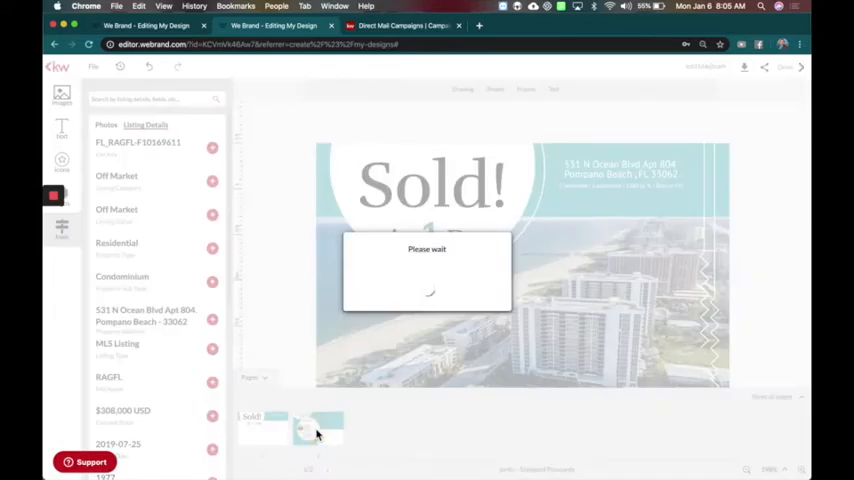
- Compare the back pages of the teal and Sold! in X Days postcards
{"action": "left_click", "coordinate": [318, 427]}
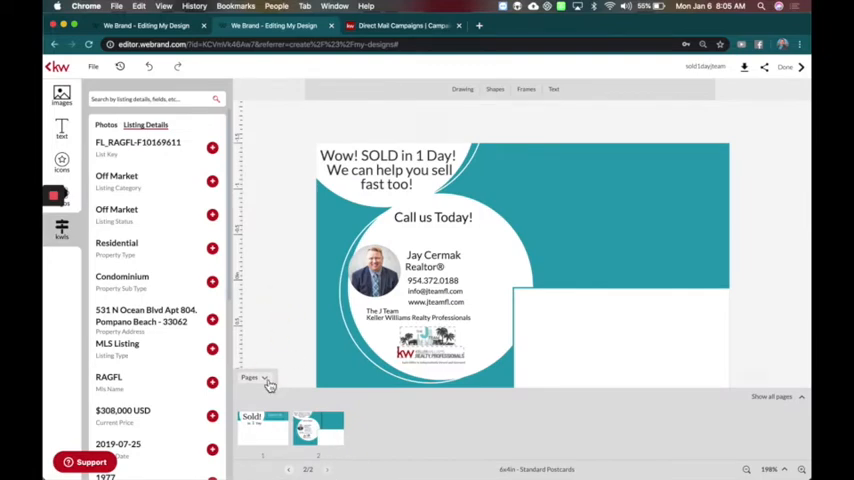
{"action": "left_click", "coordinate": [150, 25]}
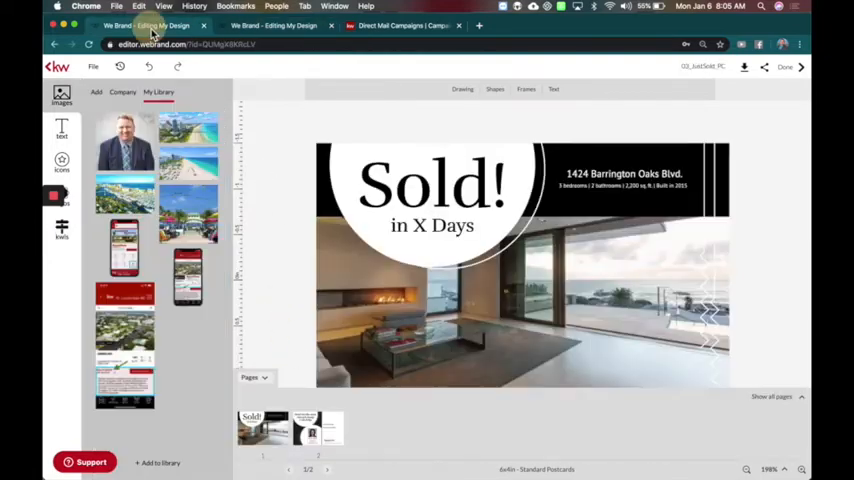
{"action": "left_click", "coordinate": [318, 428]}
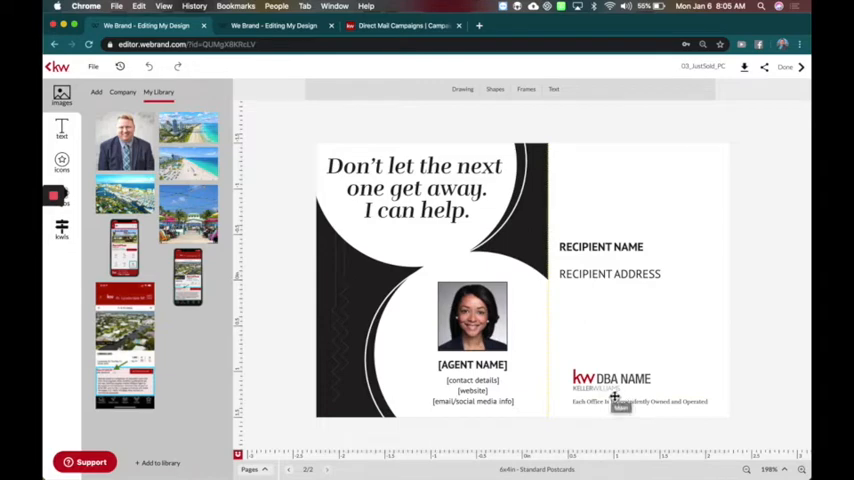
{"action": "mouse_move", "coordinate": [684, 328]}
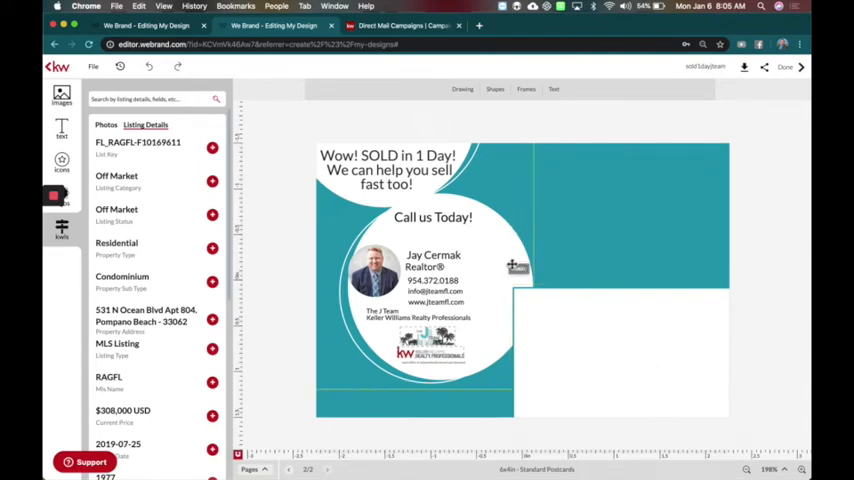
- Delete the white rectangle at the bottom right of the postcard back
{"action": "left_click", "coordinate": [517, 262]}
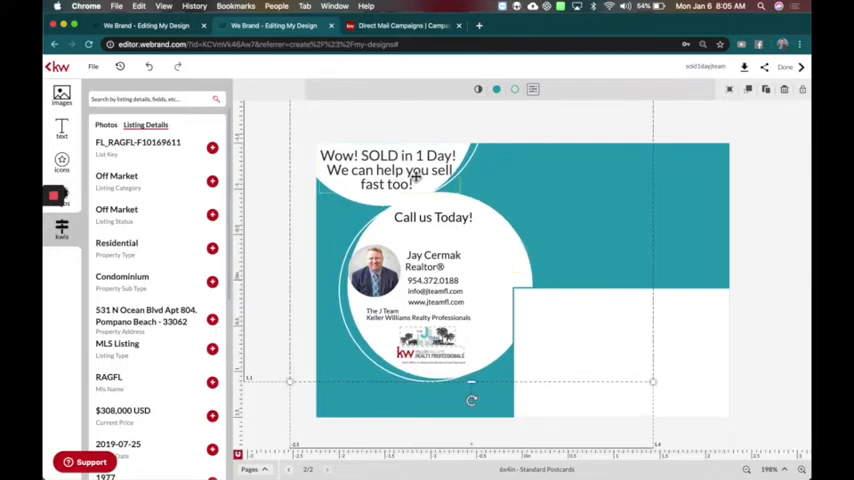
{"action": "left_click", "coordinate": [388, 168]}
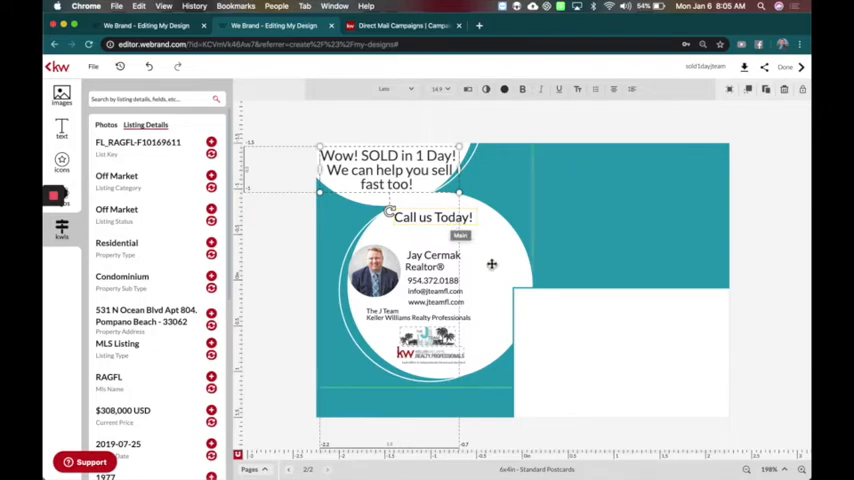
{"action": "left_click", "coordinate": [61, 95]}
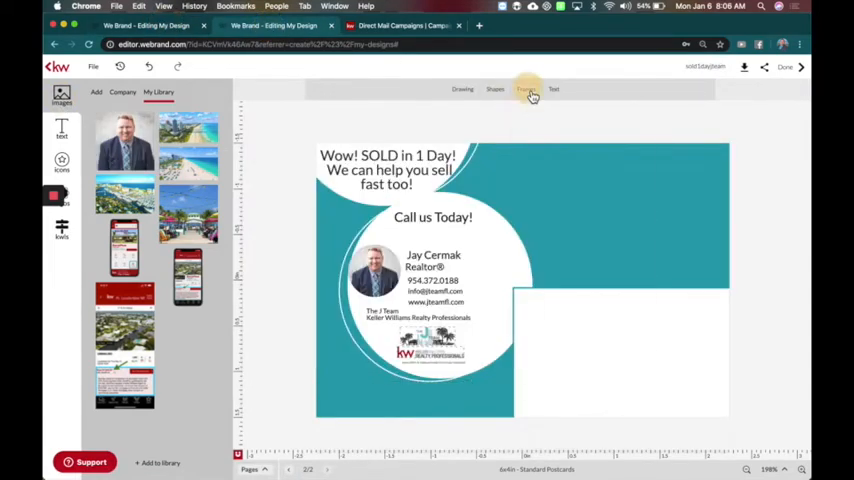
{"action": "left_click", "coordinate": [526, 89]}
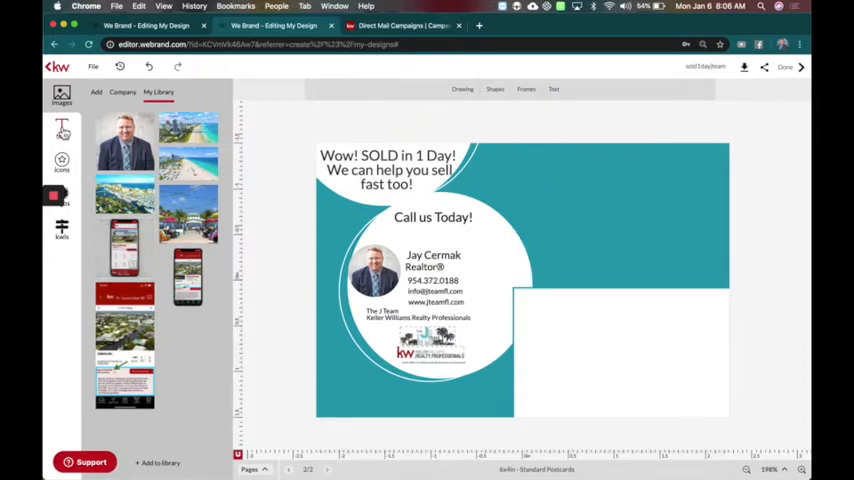
{"action": "left_click", "coordinate": [61, 131]}
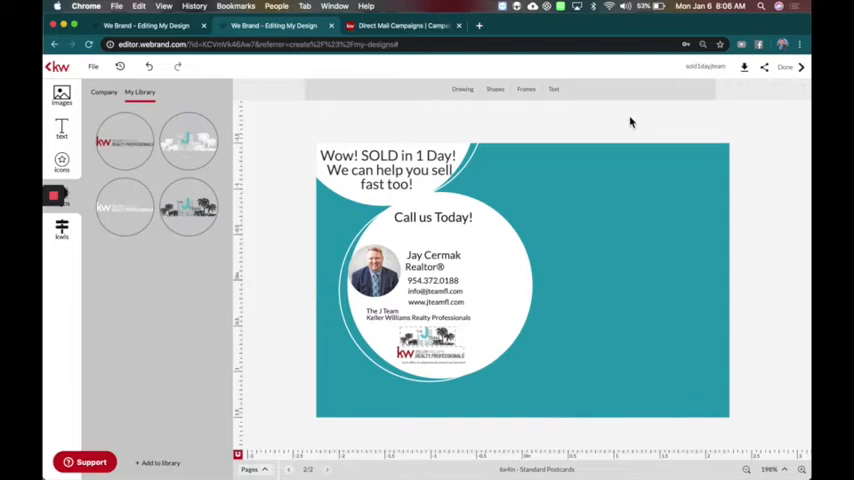
{"action": "mouse_move", "coordinate": [572, 122]}
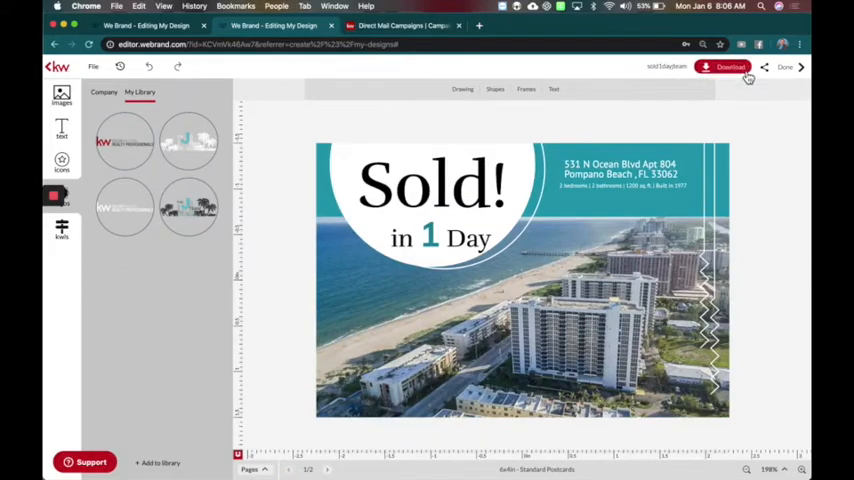
- Download pages 1 and 2 separately as high-resolution print PDFs with manual bleed
{"action": "left_click", "coordinate": [727, 66]}
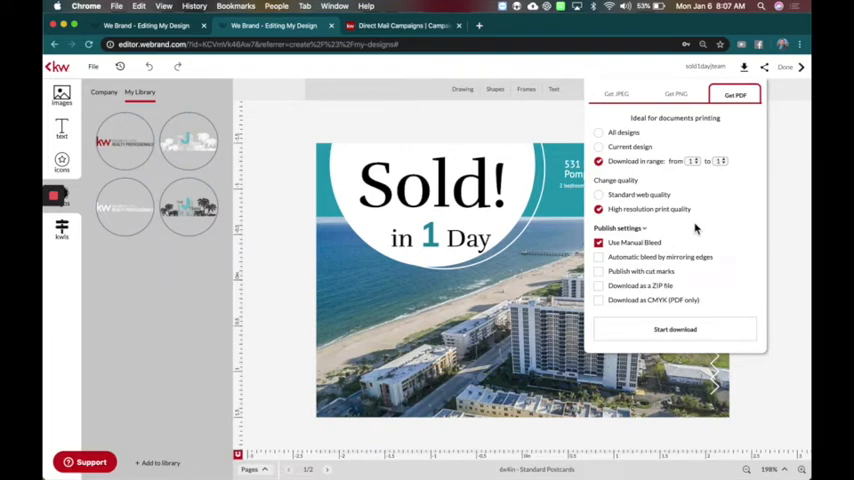
{"action": "mouse_move", "coordinate": [662, 335]}
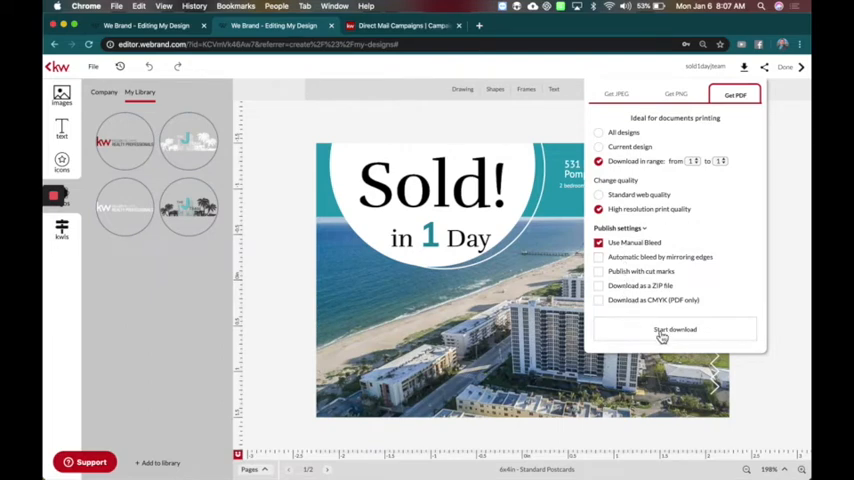
{"action": "left_click", "coordinate": [675, 329]}
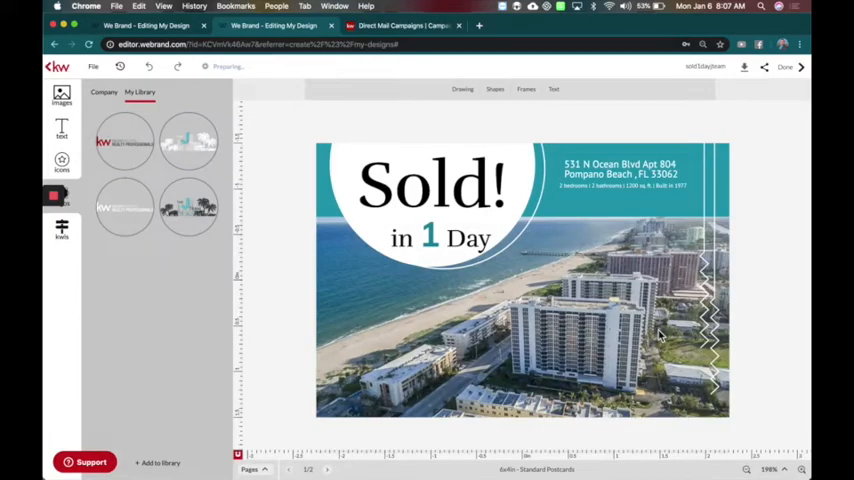
{"action": "mouse_move", "coordinate": [753, 83]}
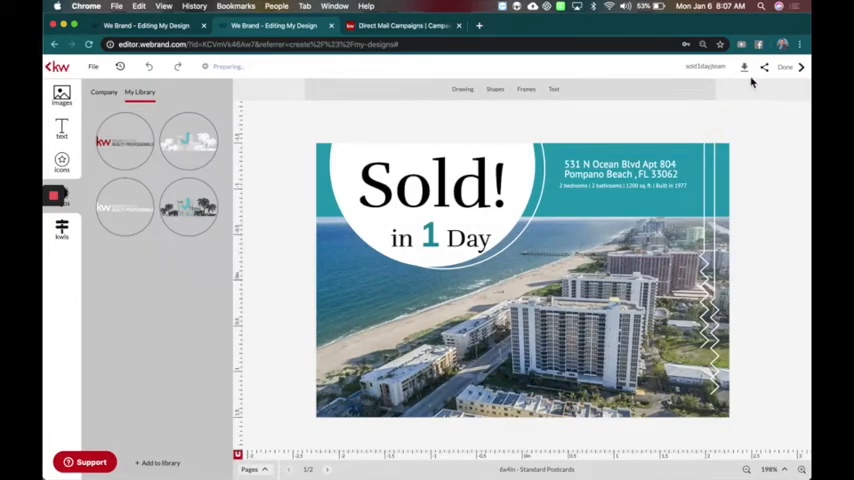
{"action": "left_click", "coordinate": [729, 67]}
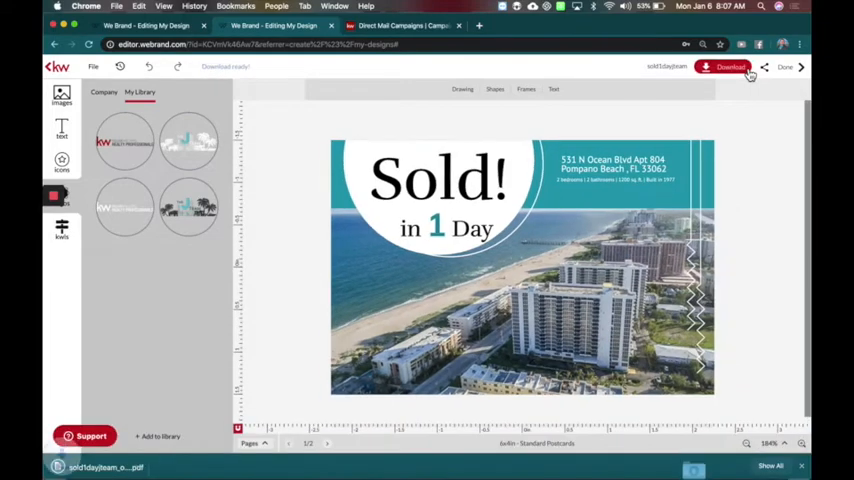
{"action": "left_click", "coordinate": [730, 67]}
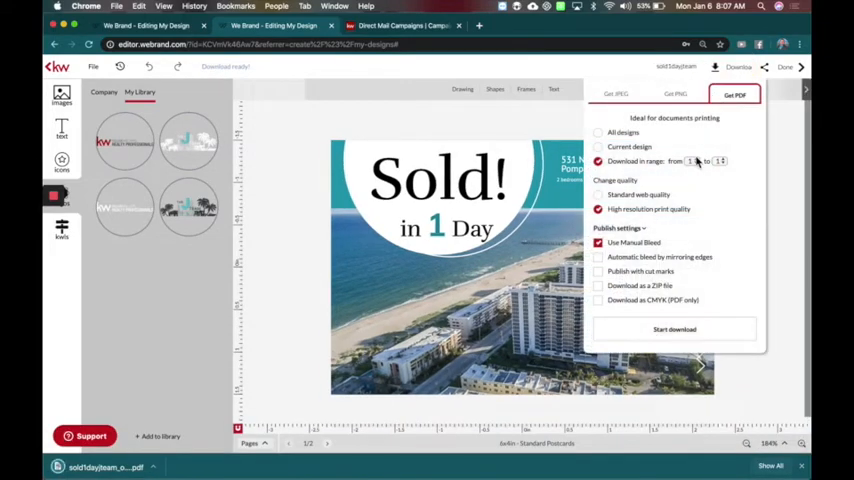
{"action": "left_click", "coordinate": [718, 158]}
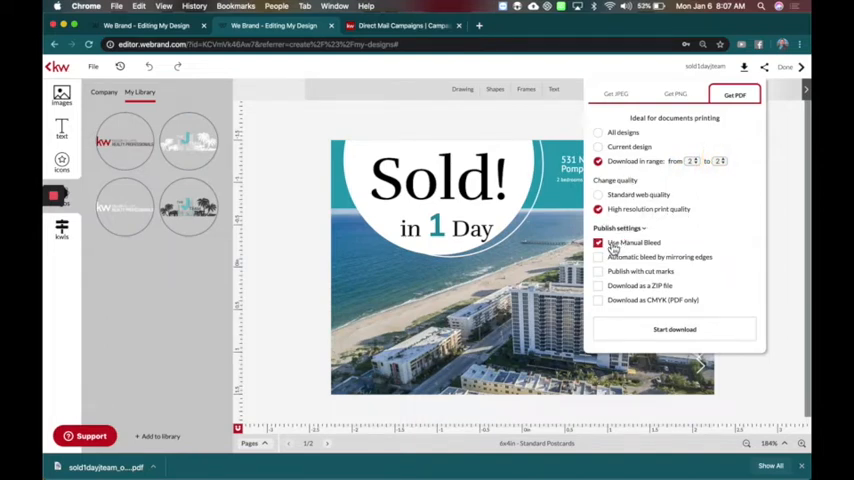
{"action": "left_click", "coordinate": [674, 329]}
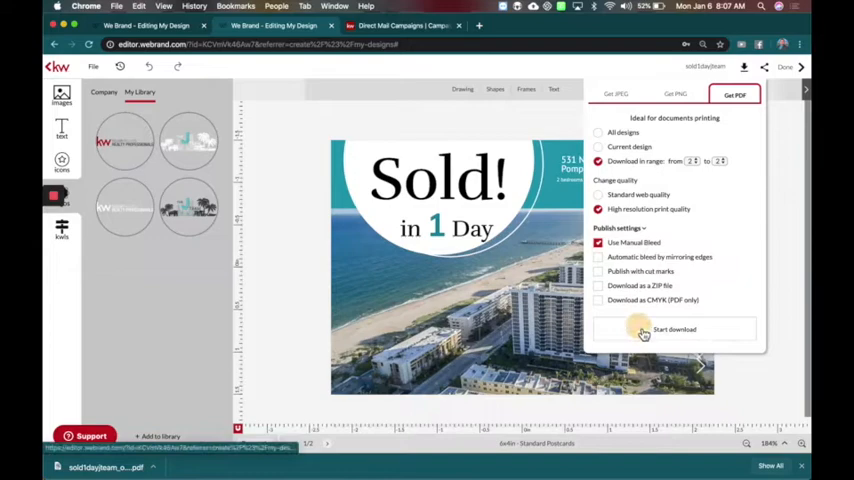
{"action": "left_click", "coordinate": [674, 329]}
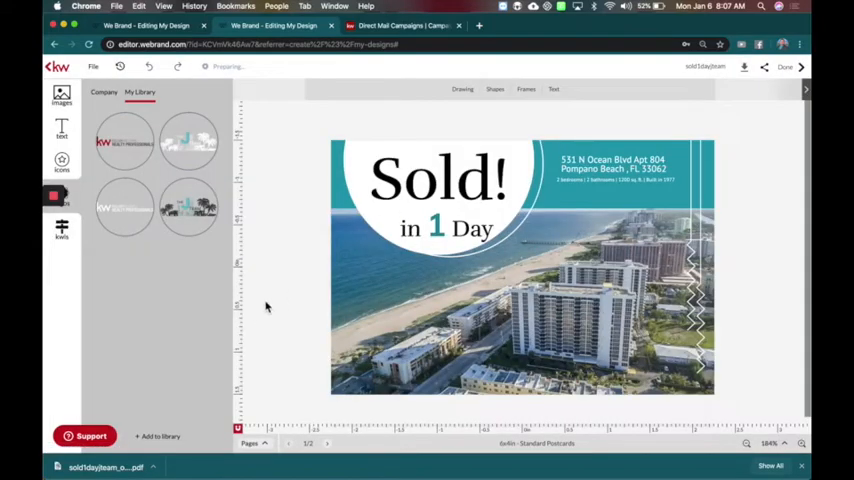
{"action": "mouse_move", "coordinate": [256, 312]}
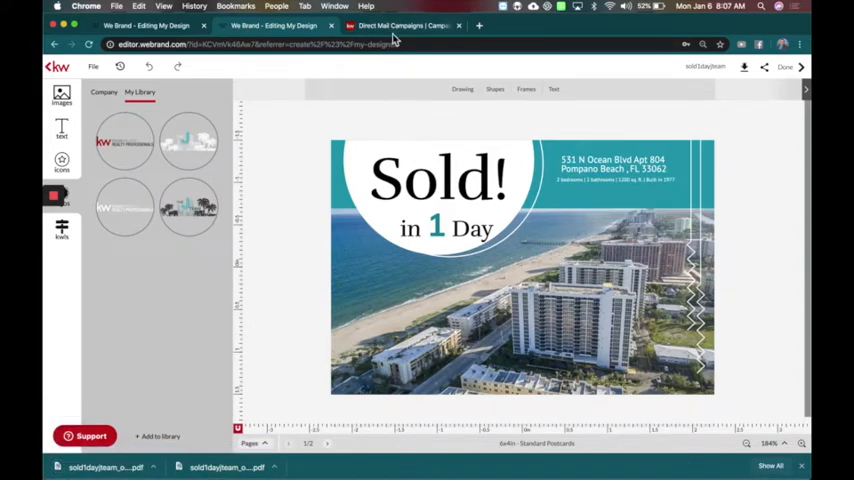
- Start a new Direct Mail campaign from the KW Command campaigns page
{"action": "left_click", "coordinate": [400, 25]}
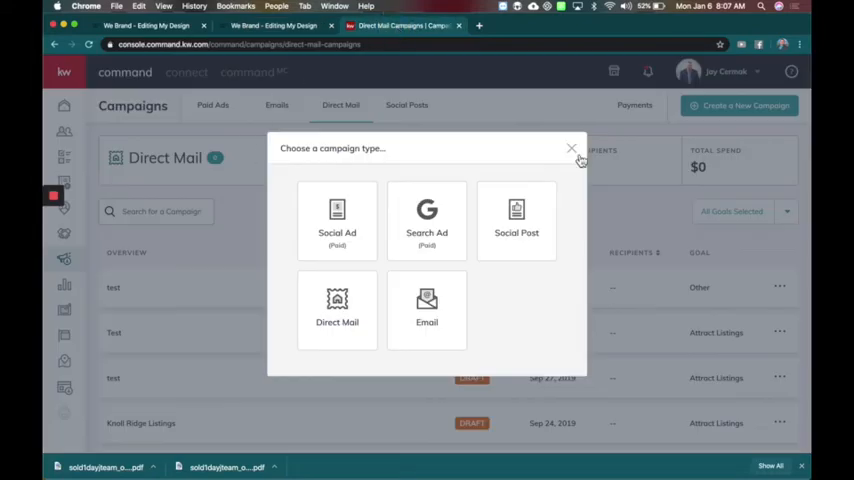
{"action": "left_click", "coordinate": [571, 148]}
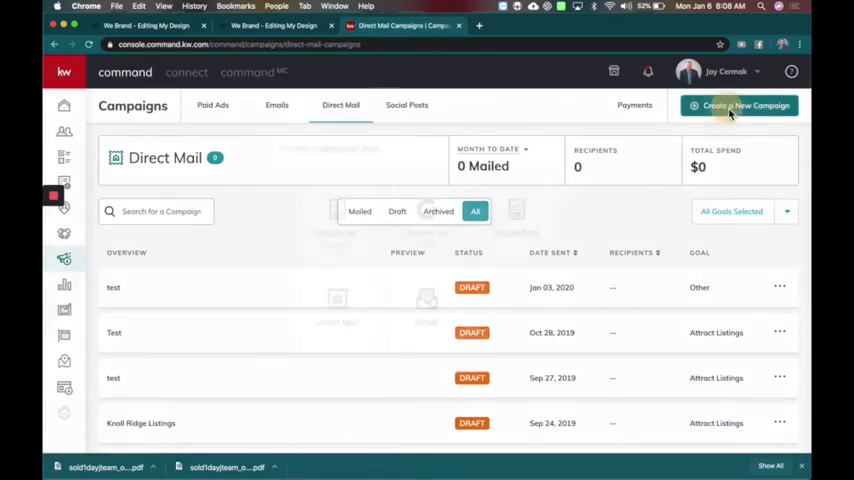
{"action": "left_click", "coordinate": [739, 105]}
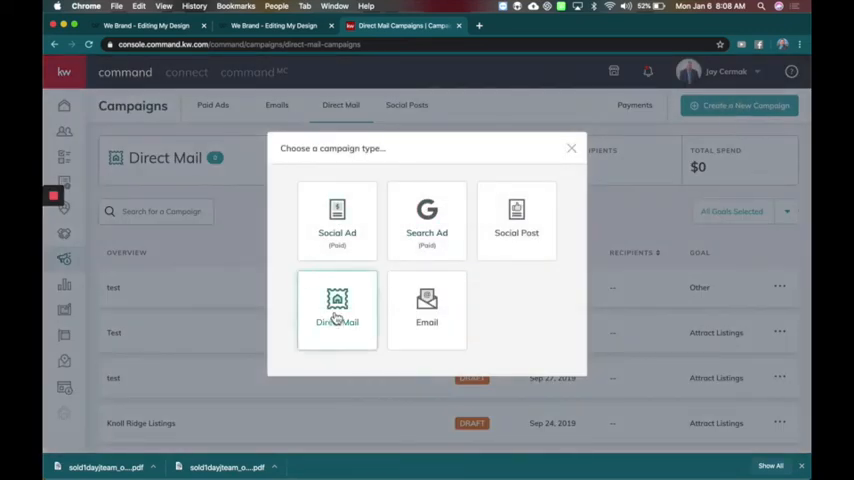
{"action": "left_click", "coordinate": [337, 308]}
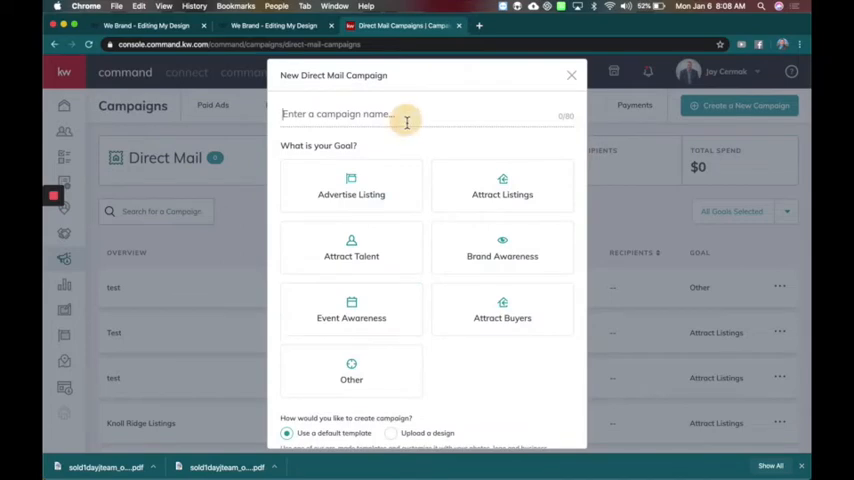
- Name it 'Just Sold Pompano Beach', set goal Attract Listings, and choose uploading own design
{"action": "type", "text": "Just Sold Pompano Beach"}
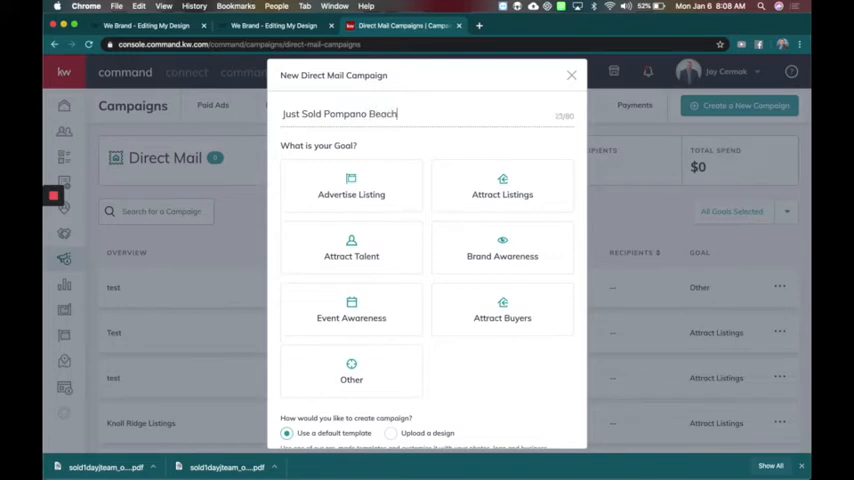
{"action": "left_click", "coordinate": [502, 187]}
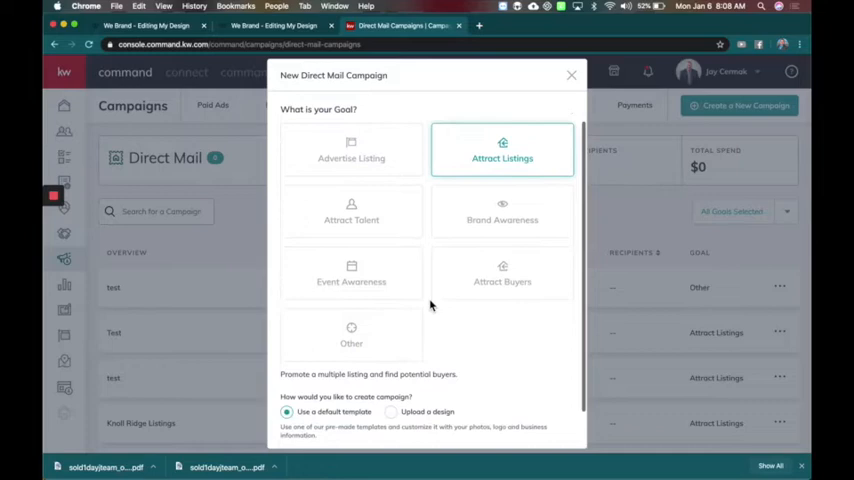
{"action": "scroll", "scroll_direction": "down", "scroll_amount": 3}
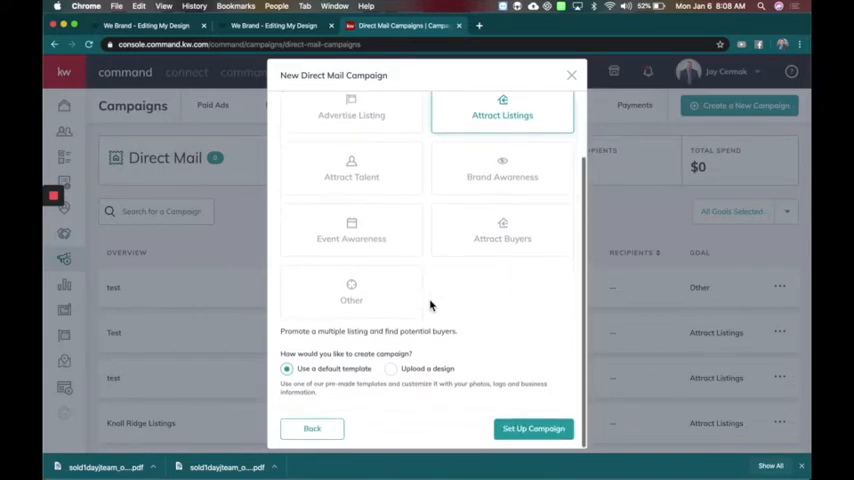
{"action": "mouse_move", "coordinate": [307, 354]}
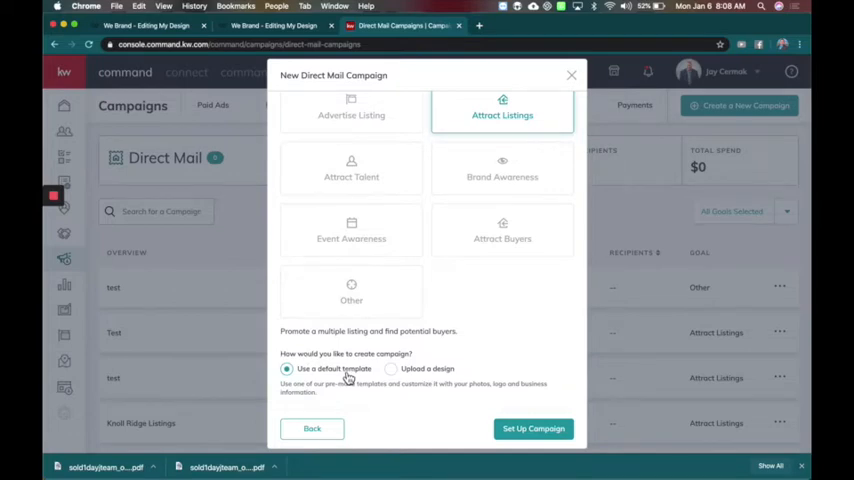
{"action": "left_click", "coordinate": [390, 368]}
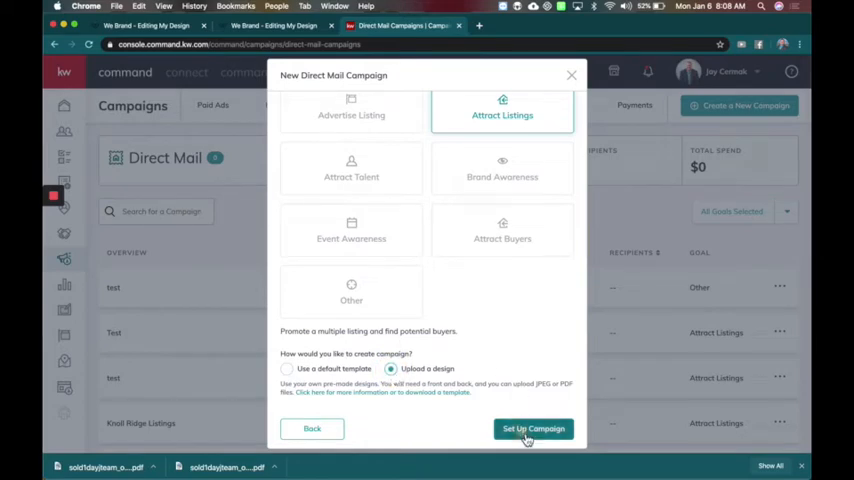
{"action": "left_click", "coordinate": [533, 428]}
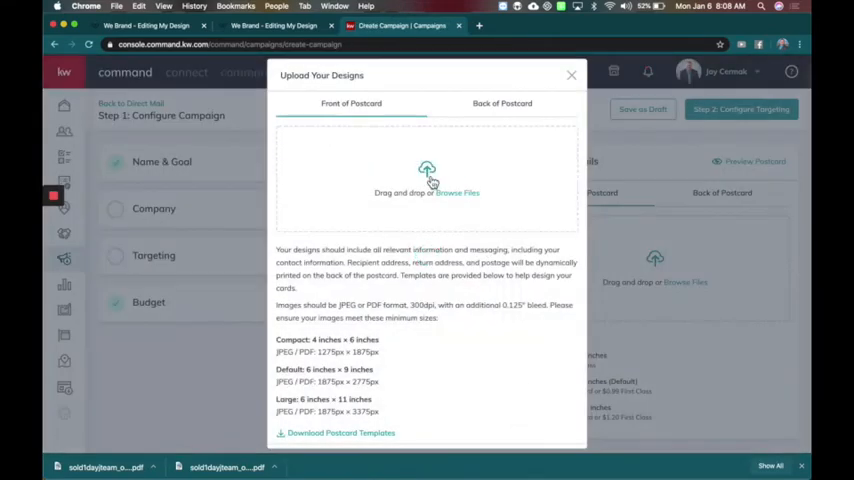
{"action": "mouse_move", "coordinate": [445, 182]}
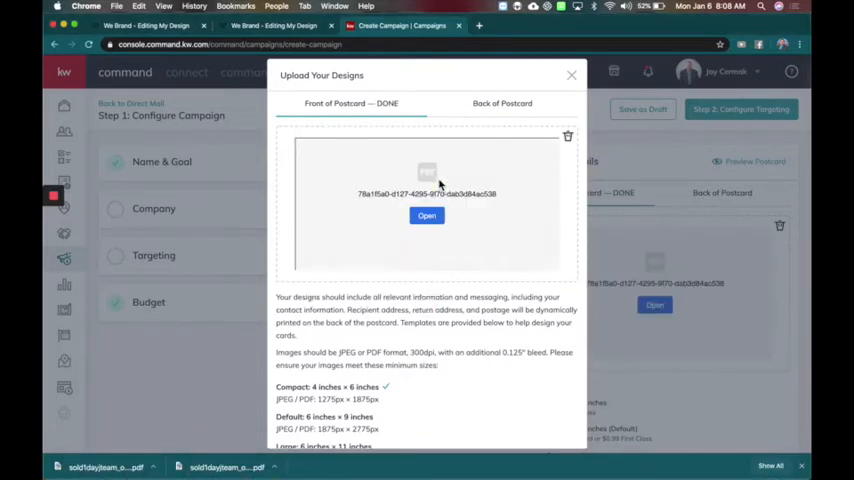
- Preview the uploaded front, add the back PDF to Back of Postcard, and continue
{"action": "scroll", "scroll_direction": "down", "scroll_amount": 3}
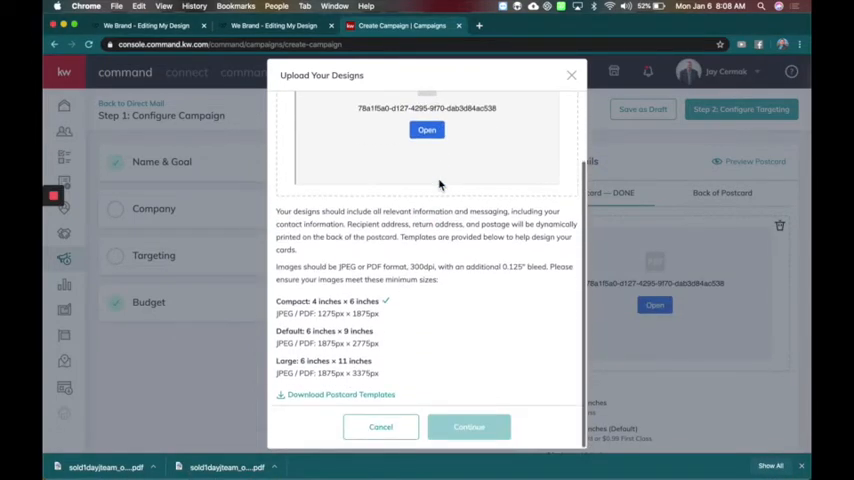
{"action": "mouse_move", "coordinate": [425, 331]}
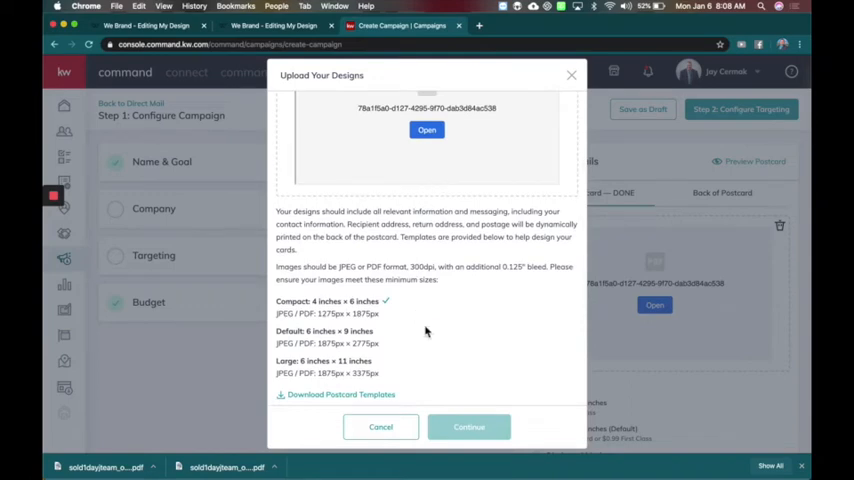
{"action": "mouse_move", "coordinate": [468, 427]}
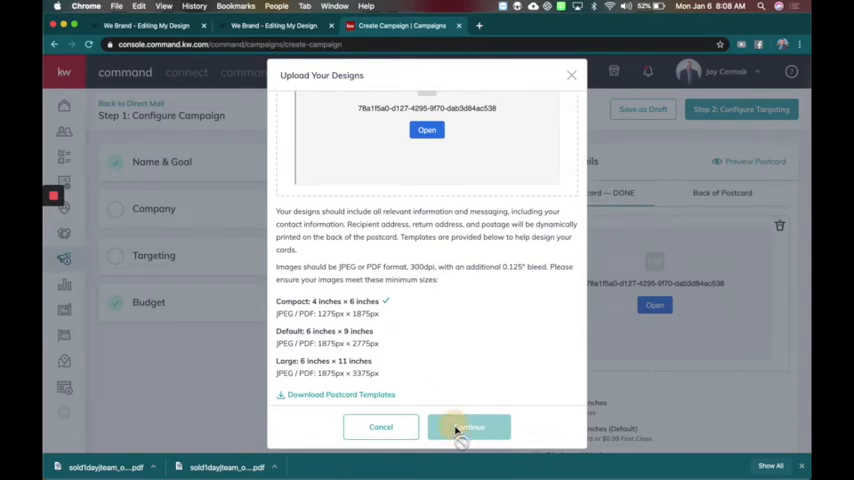
{"action": "left_click", "coordinate": [468, 427]}
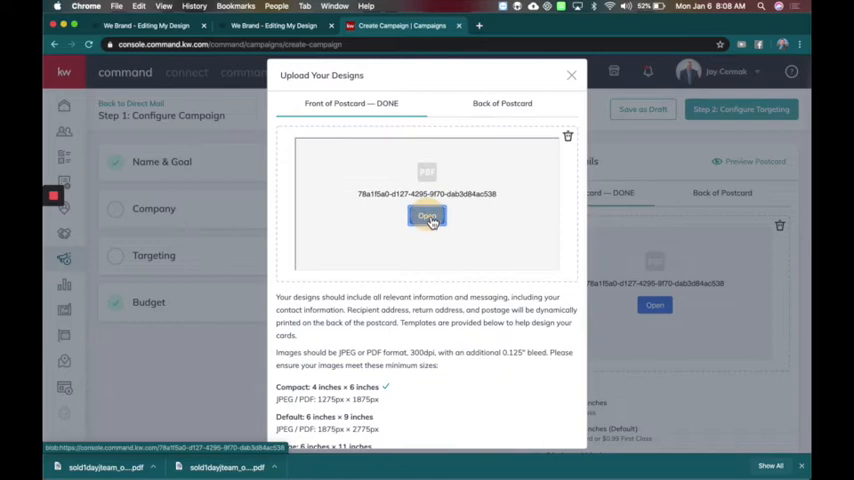
{"action": "left_click", "coordinate": [502, 103]}
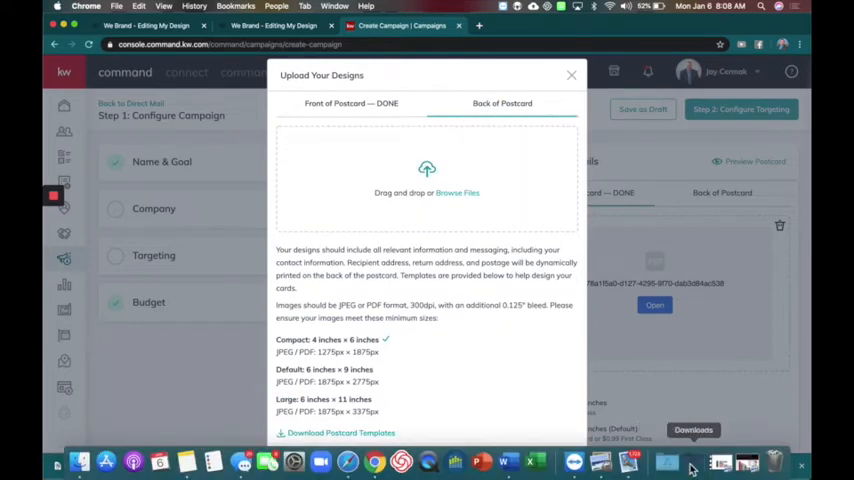
{"action": "left_click_drag", "start_coordinate": [693, 461], "coordinate": [415, 185]}
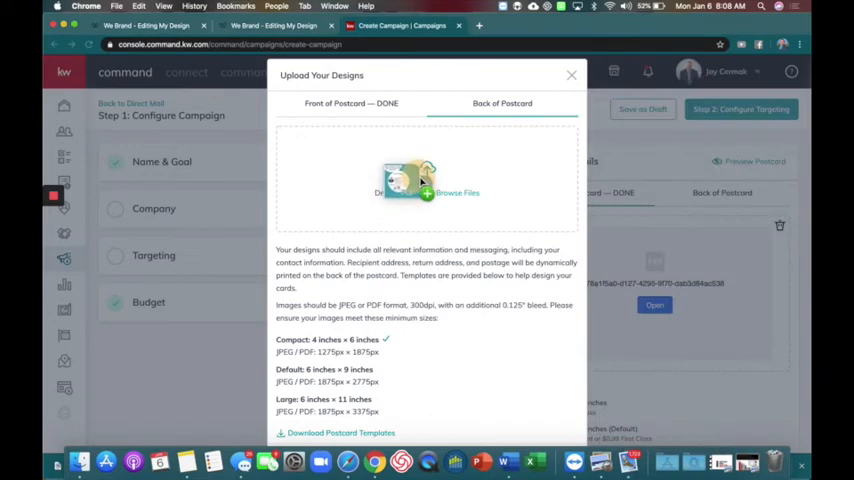
{"action": "left_click", "coordinate": [457, 193]}
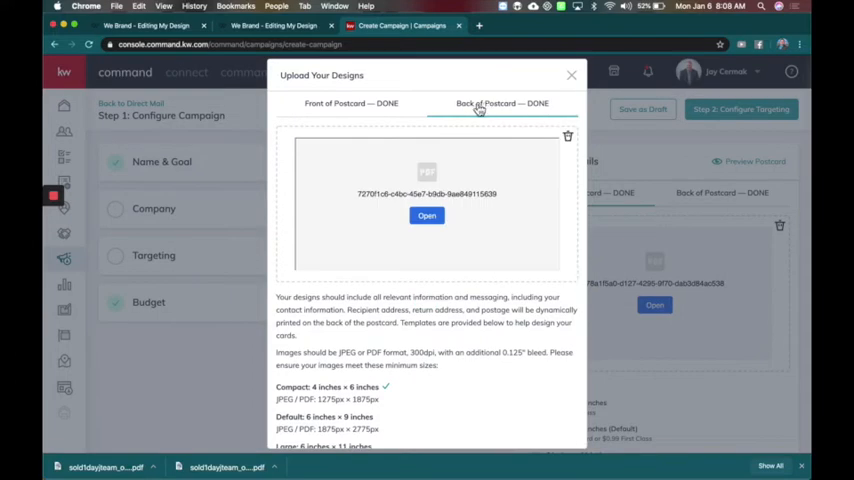
{"action": "scroll", "scroll_direction": "down", "scroll_amount": 3}
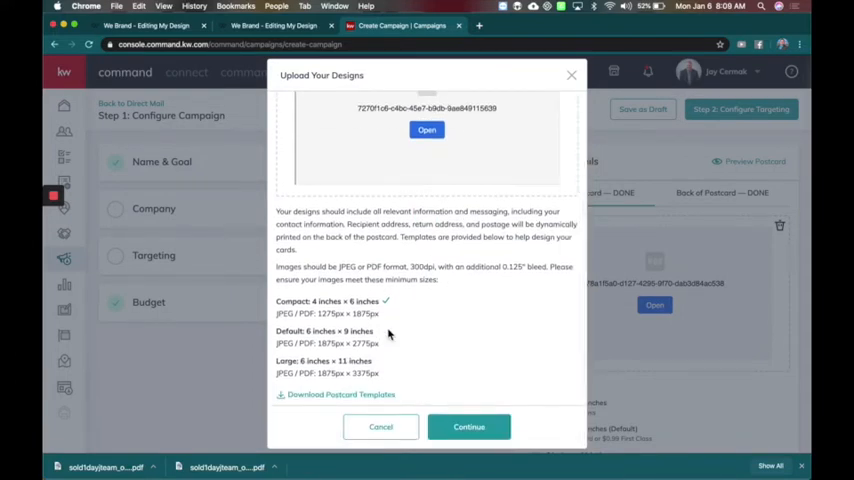
{"action": "left_click", "coordinate": [469, 427]}
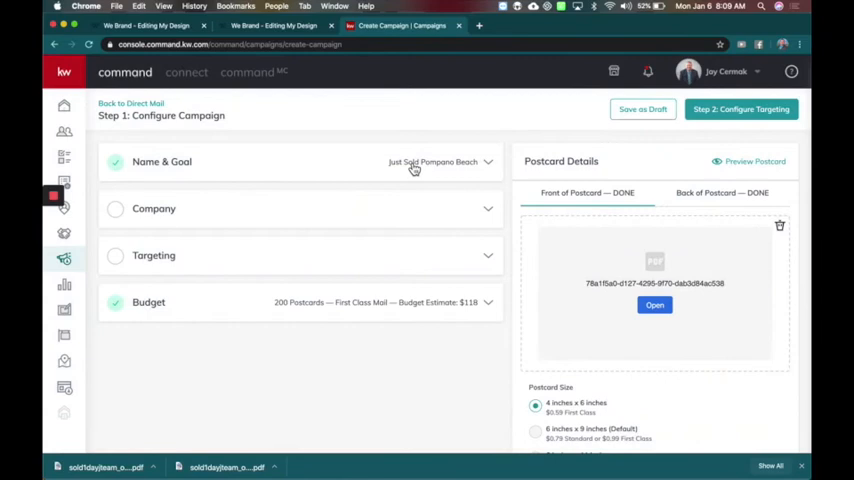
- Upload the Realty Professionals logo image in the Company section
{"action": "left_click", "coordinate": [154, 208]}
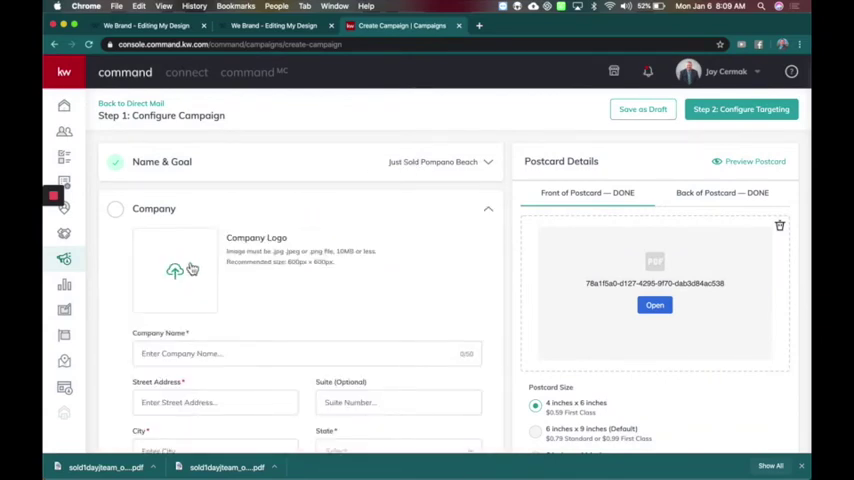
{"action": "left_click", "coordinate": [175, 270]}
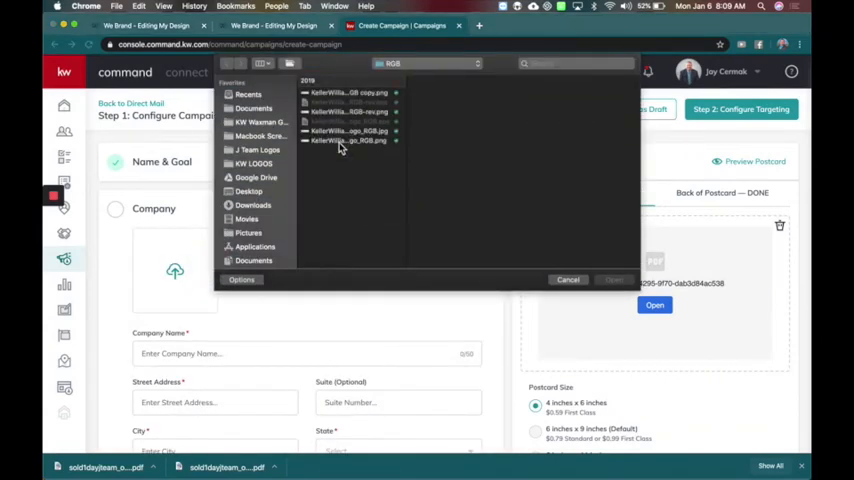
{"action": "left_click", "coordinate": [349, 140]}
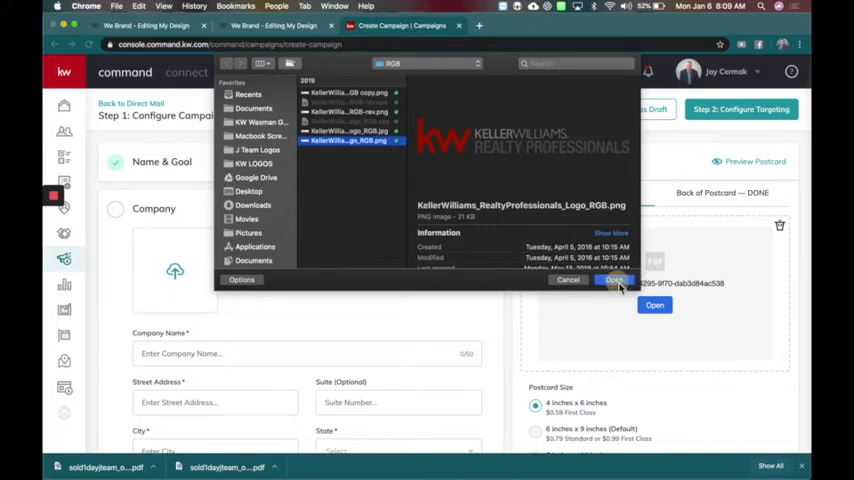
{"action": "left_click", "coordinate": [612, 280]}
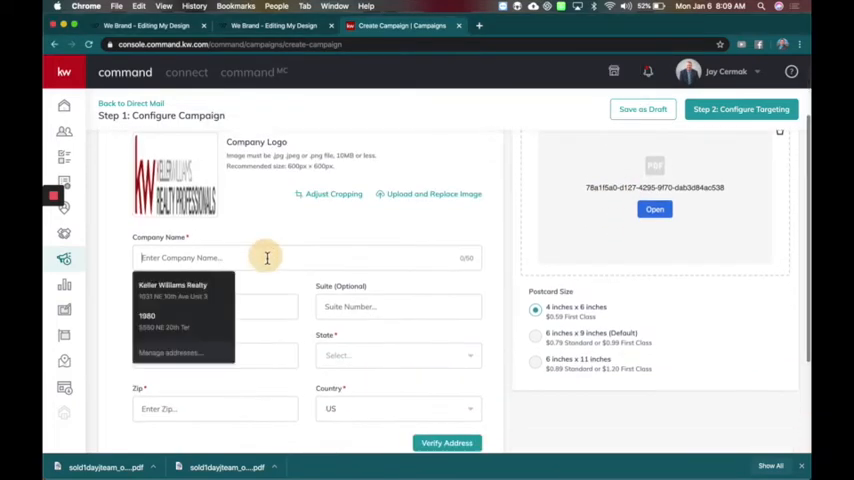
- Enter the company name and Ft Lauderdale office address, confirming the verified address with suite
{"action": "type", "text": "Keller Williams Realty Profes"}
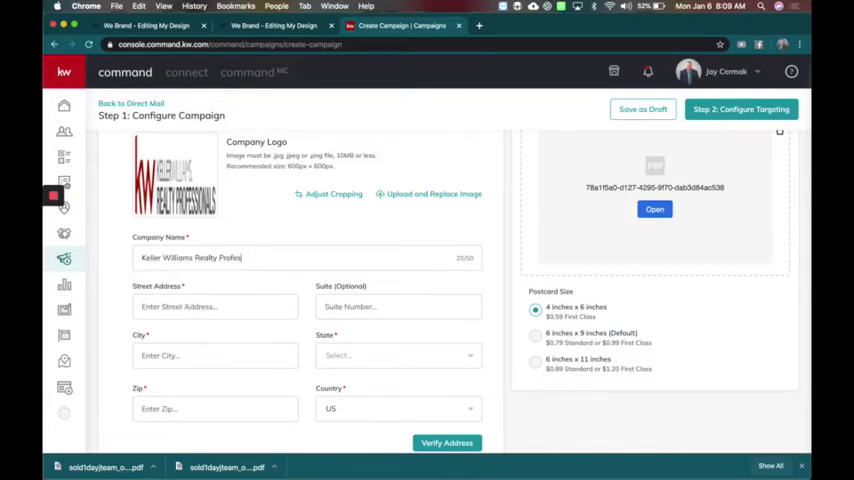
{"action": "type", "text": "3696 N Federal Hwy"}
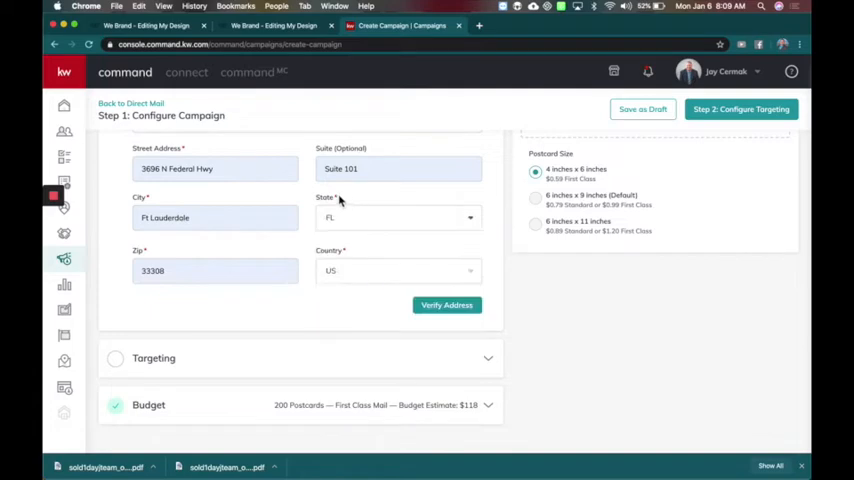
{"action": "left_click", "coordinate": [446, 305]}
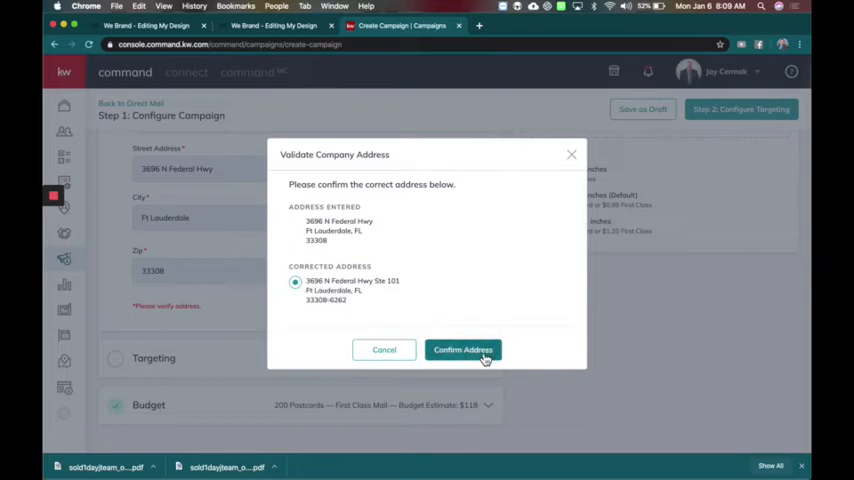
{"action": "left_click", "coordinate": [462, 349]}
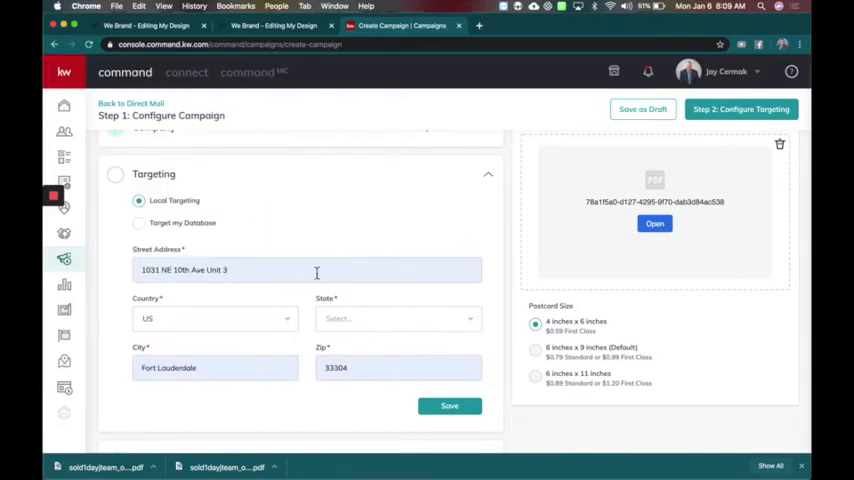
- Set the targeting state to FL and save the targeting details
{"action": "left_click", "coordinate": [398, 318]}
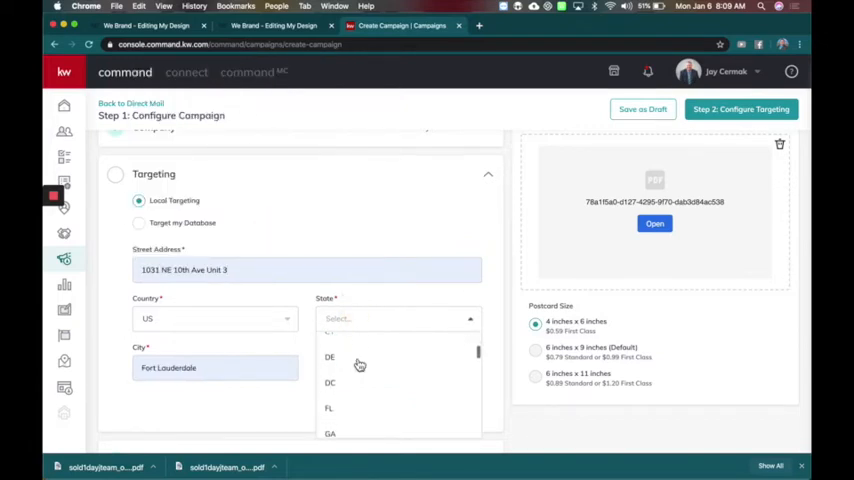
{"action": "left_click", "coordinate": [329, 408]}
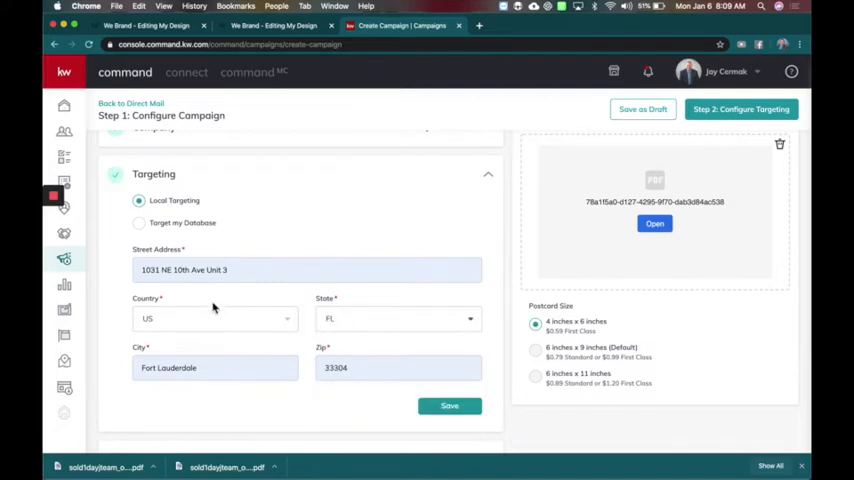
{"action": "scroll", "scroll_direction": "down", "scroll_amount": 3}
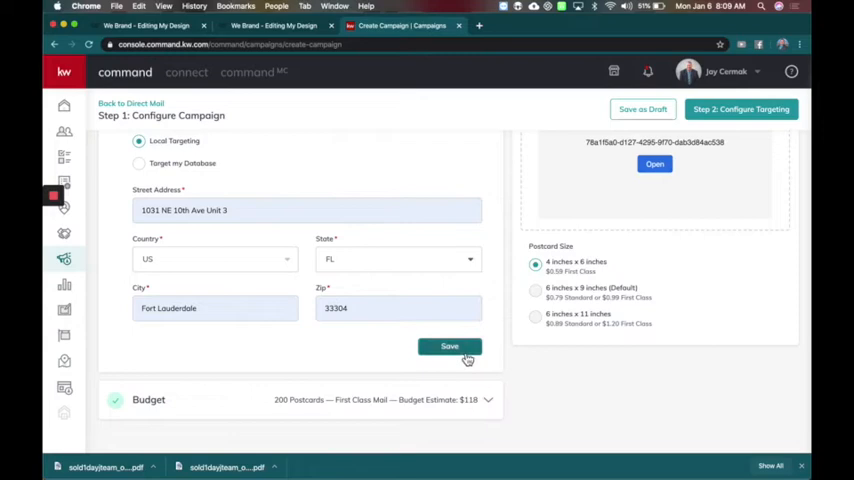
{"action": "left_click", "coordinate": [449, 346]}
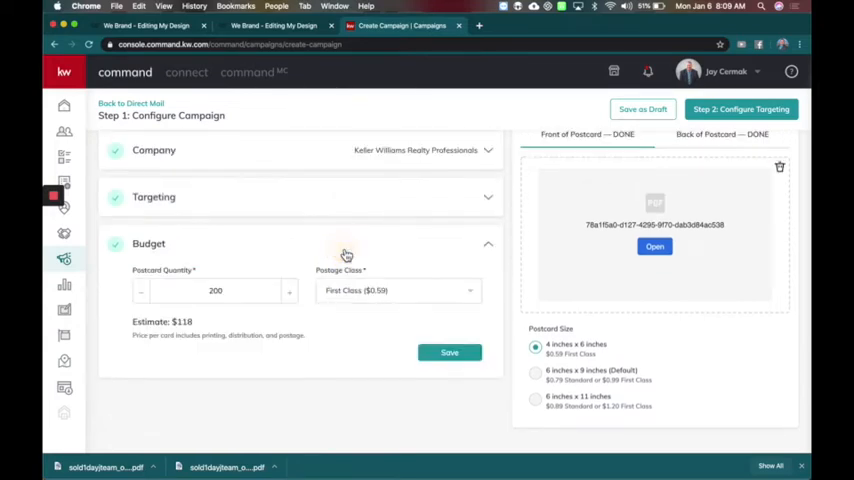
- Change the budget to 25 postcards, estimated at $14.75, and save it
{"action": "left_click", "coordinate": [215, 290]}
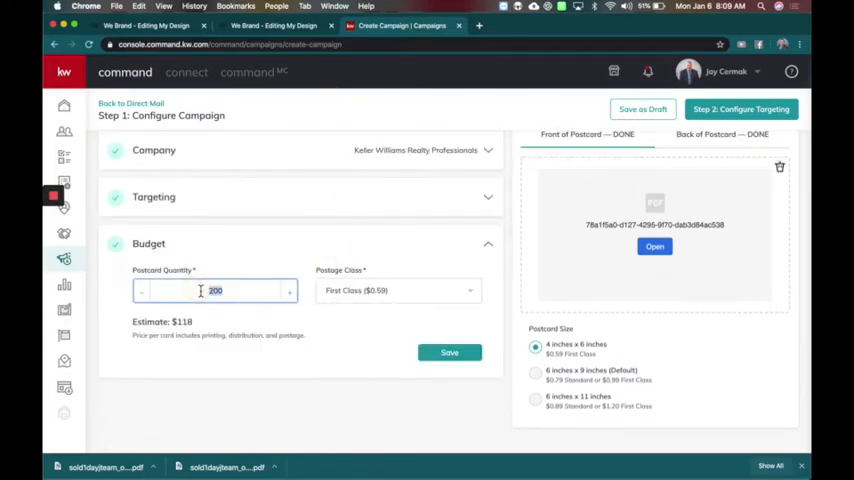
{"action": "type", "text": "25"}
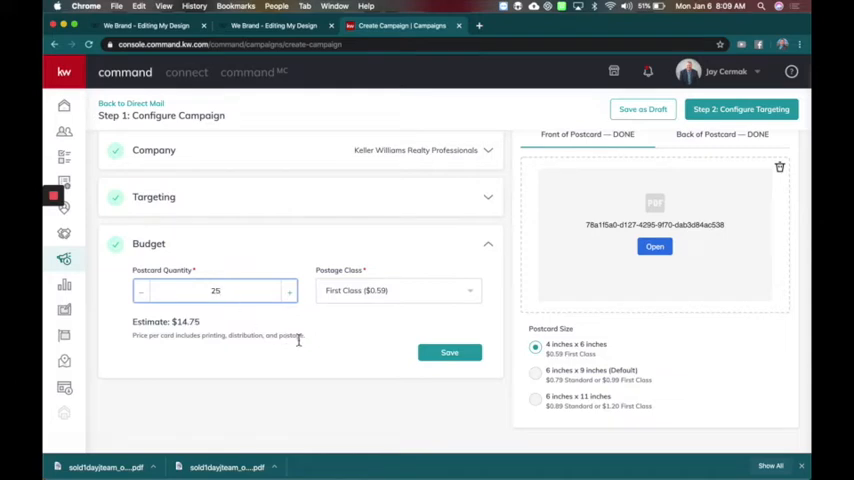
{"action": "mouse_move", "coordinate": [458, 294]}
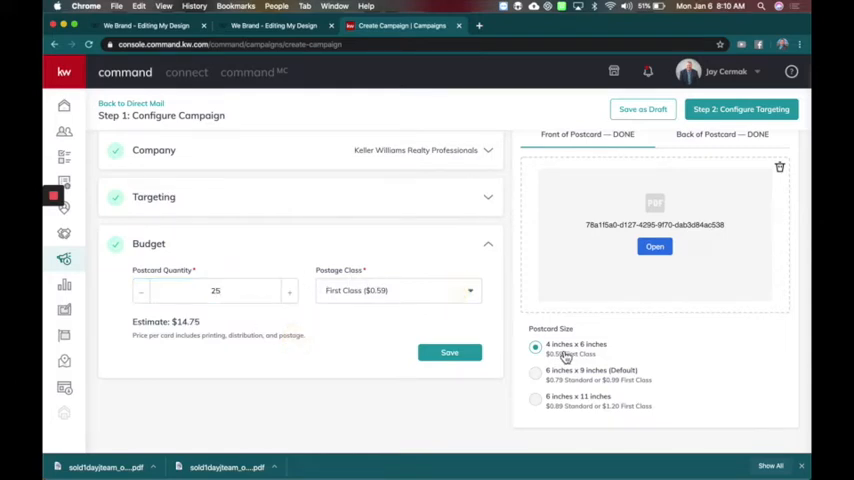
{"action": "mouse_move", "coordinate": [568, 414]}
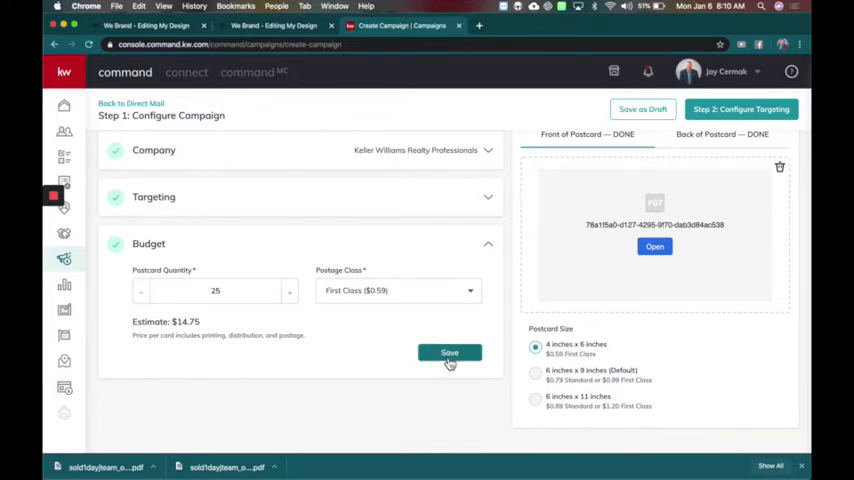
{"action": "left_click", "coordinate": [449, 352]}
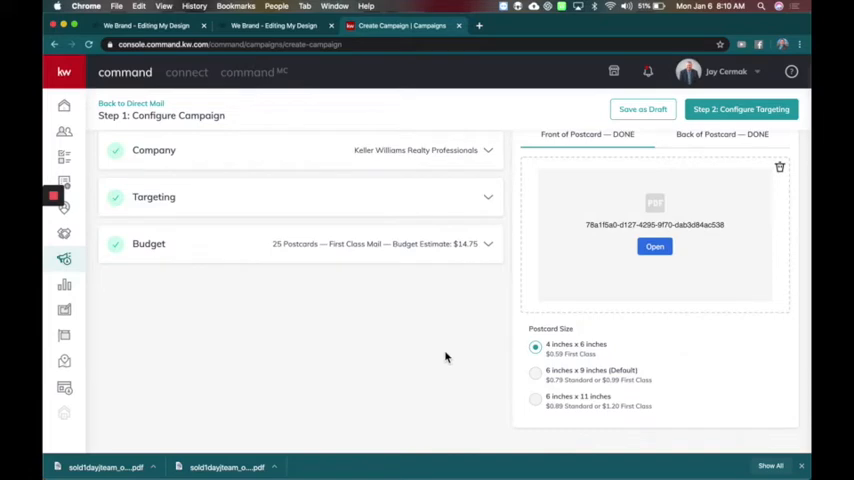
{"action": "left_click", "coordinate": [740, 109]}
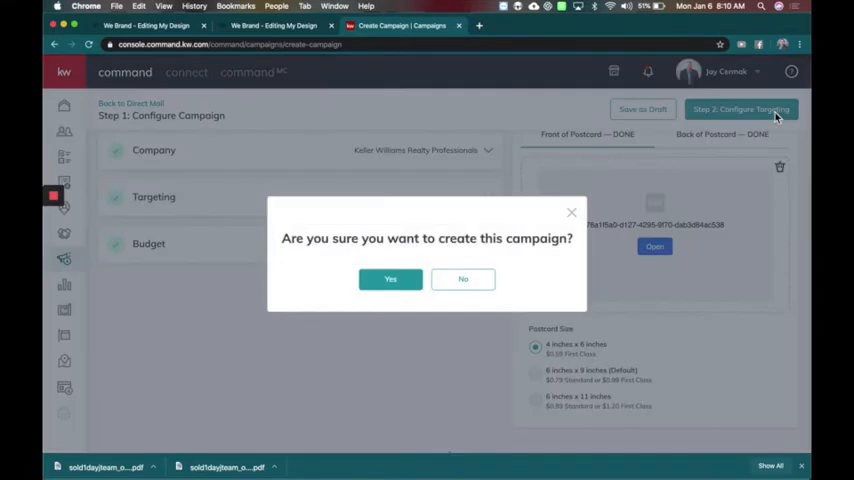
- Confirm Yes to create the campaign and reach Step 2 targeting with 25 homes
{"action": "left_click", "coordinate": [390, 279]}
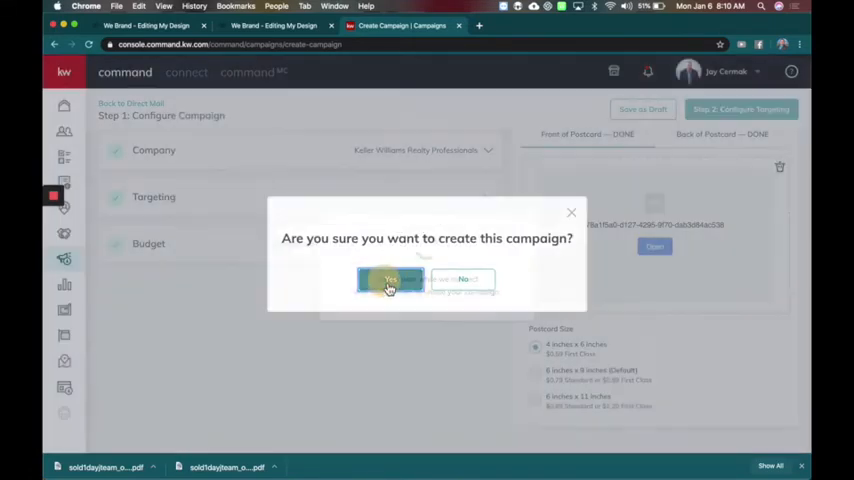
{"action": "left_click", "coordinate": [390, 283]}
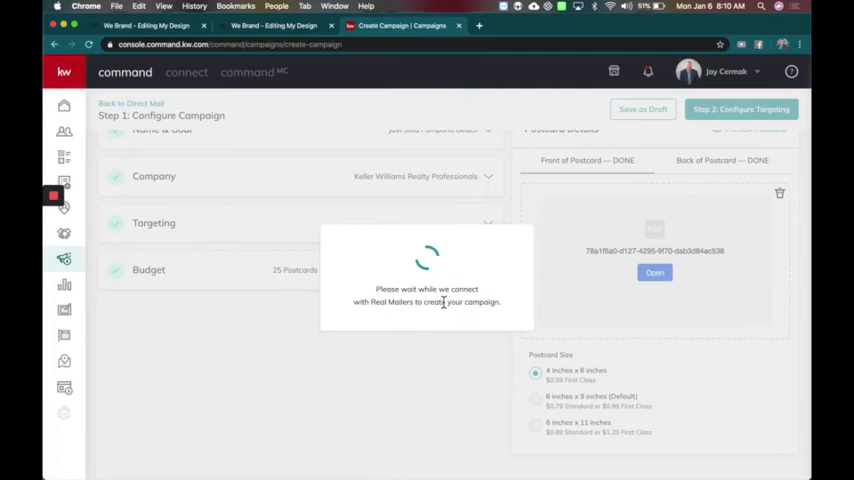
{"action": "left_click", "coordinate": [741, 109]}
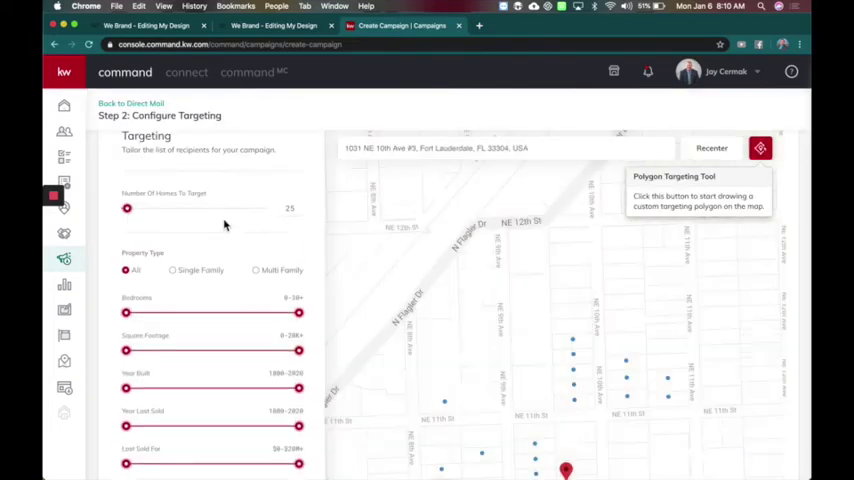
{"action": "mouse_move", "coordinate": [163, 234]}
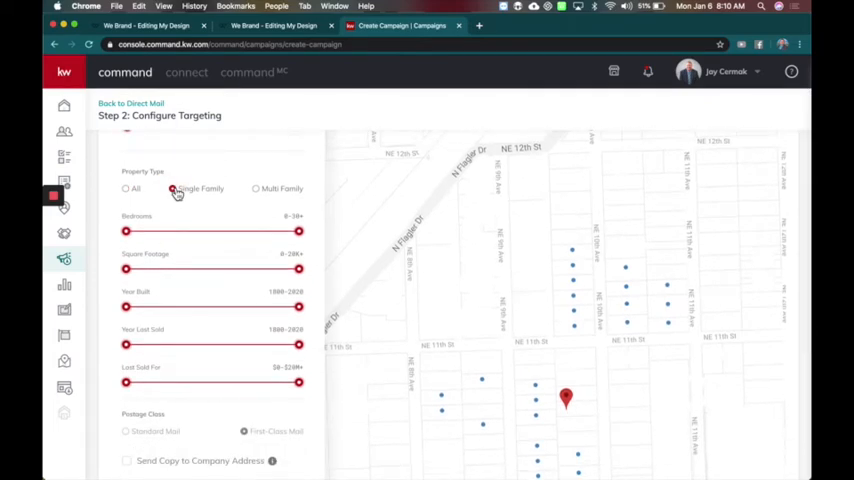
- Narrow the year-last-sold range so its latest year is 2011
{"action": "scroll", "scroll_direction": "down", "scroll_amount": 3}
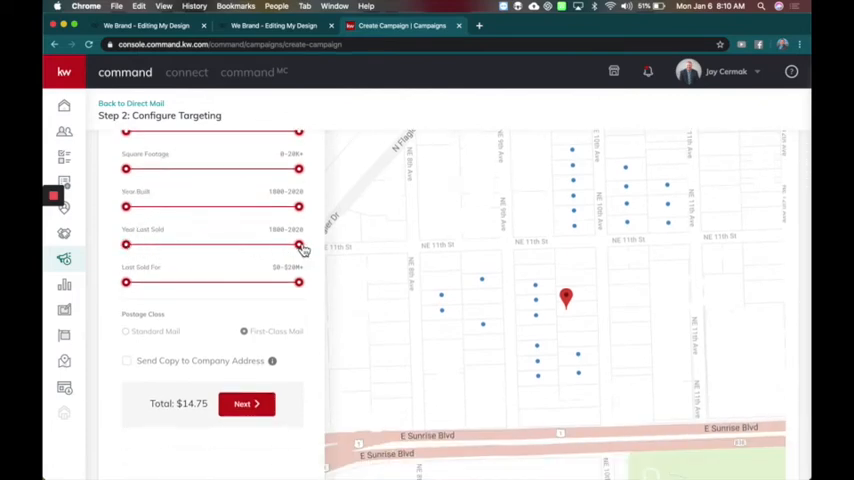
{"action": "left_click_drag", "start_coordinate": [300, 244], "coordinate": [277, 244]}
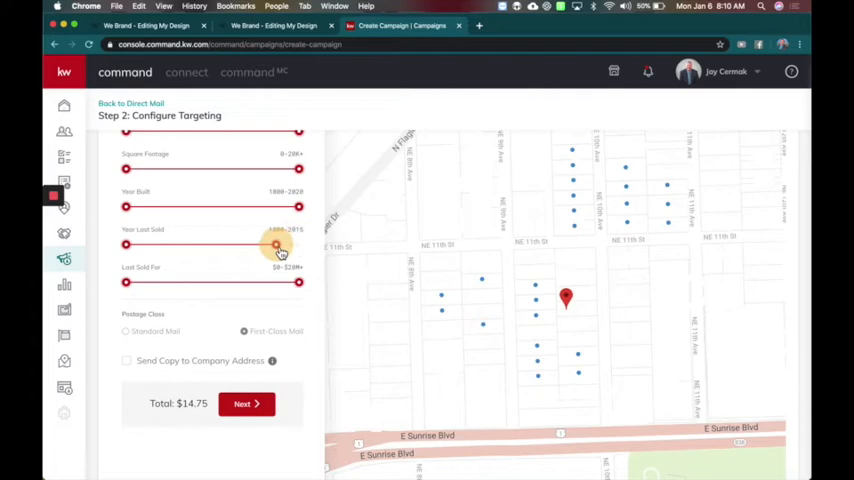
{"action": "left_click_drag", "start_coordinate": [278, 245], "coordinate": [256, 245]}
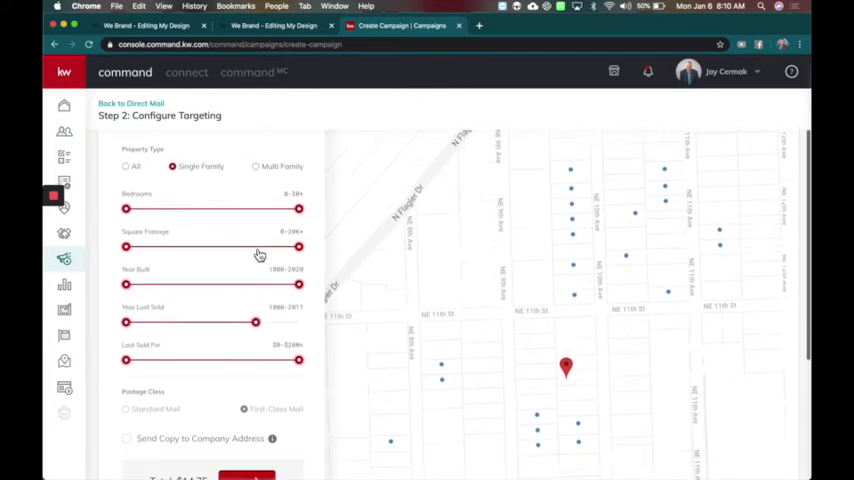
- Add a copy to the company address, raising the total to $15.34, and continue to preview
{"action": "scroll", "scroll_direction": "down", "scroll_amount": 3}
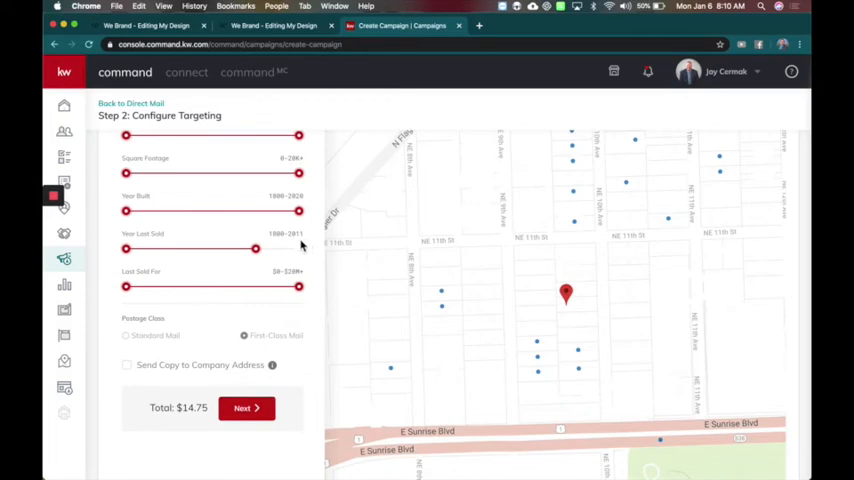
{"action": "scroll", "scroll_direction": "down", "scroll_amount": 3}
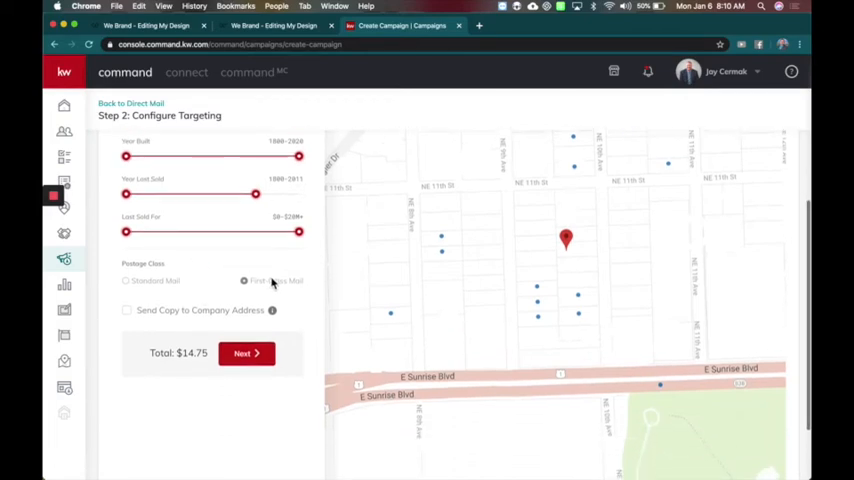
{"action": "left_click", "coordinate": [127, 311]}
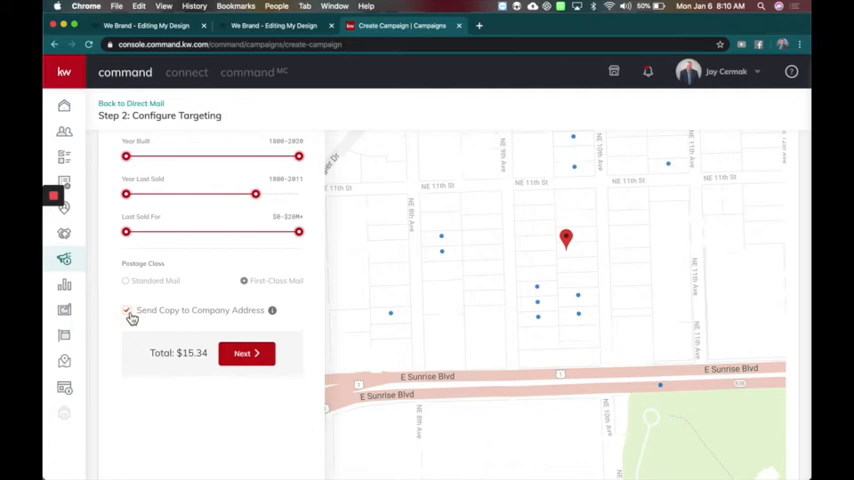
{"action": "scroll", "scroll_direction": "up", "scroll_amount": 3}
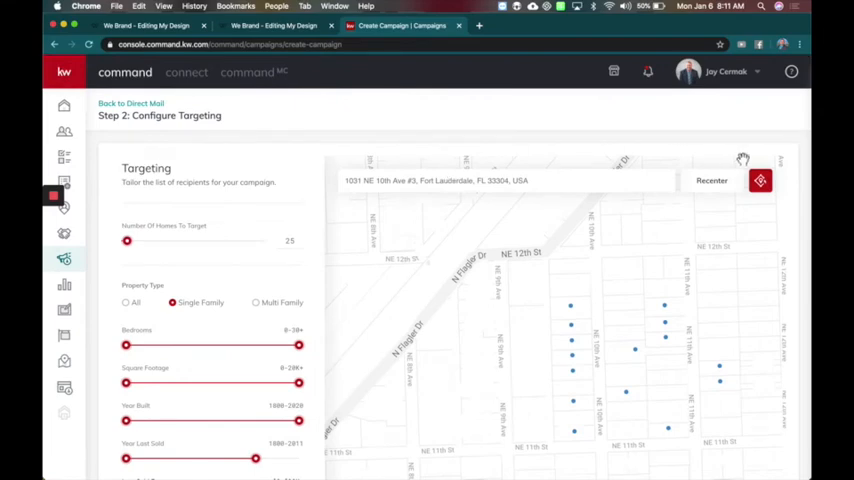
{"action": "mouse_move", "coordinate": [760, 181]}
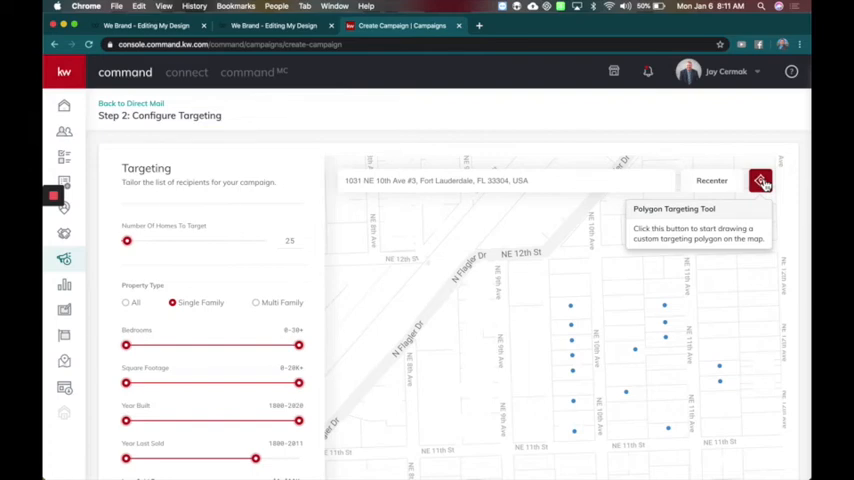
{"action": "mouse_move", "coordinate": [284, 278]}
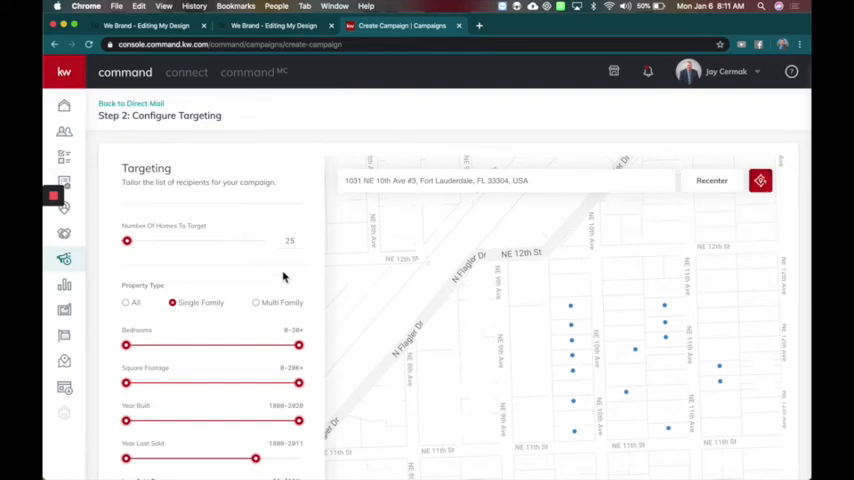
{"action": "scroll", "scroll_direction": "down", "scroll_amount": 3}
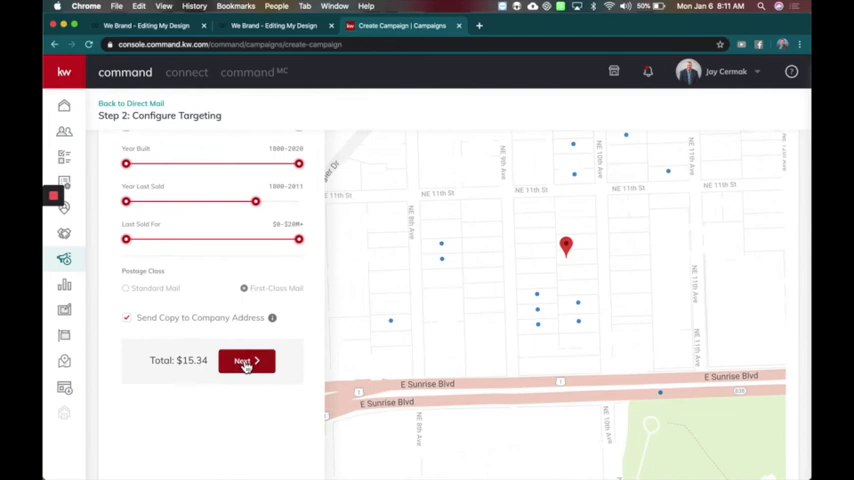
{"action": "left_click", "coordinate": [246, 361]}
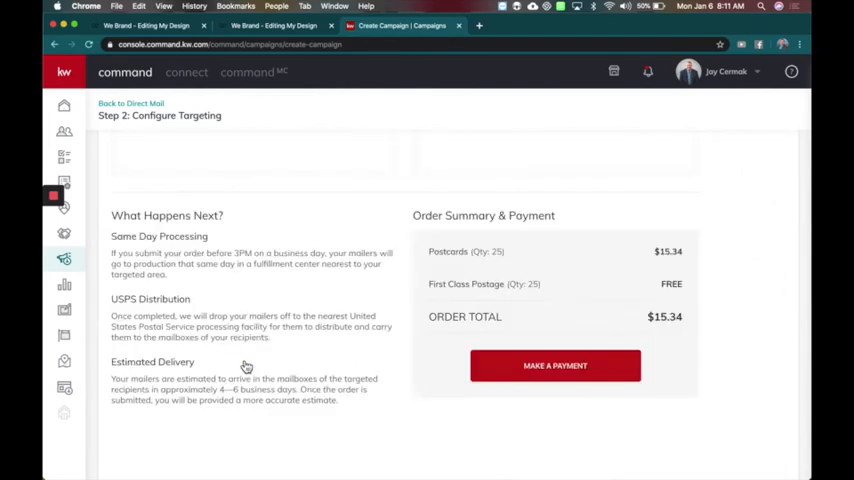
- Scroll through the postcard previews, the 3PM cut-off notice, and the $15.34 order summary
{"action": "scroll", "scroll_direction": "up", "scroll_amount": 3}
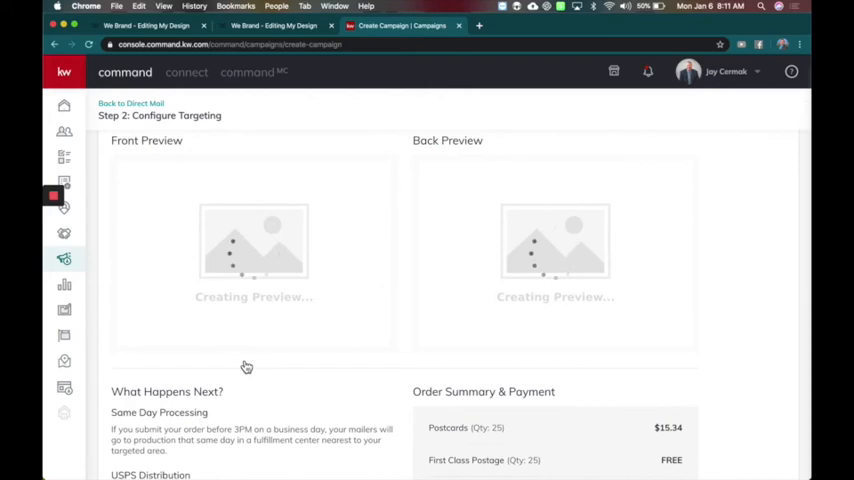
{"action": "scroll", "scroll_direction": "down", "scroll_amount": 3}
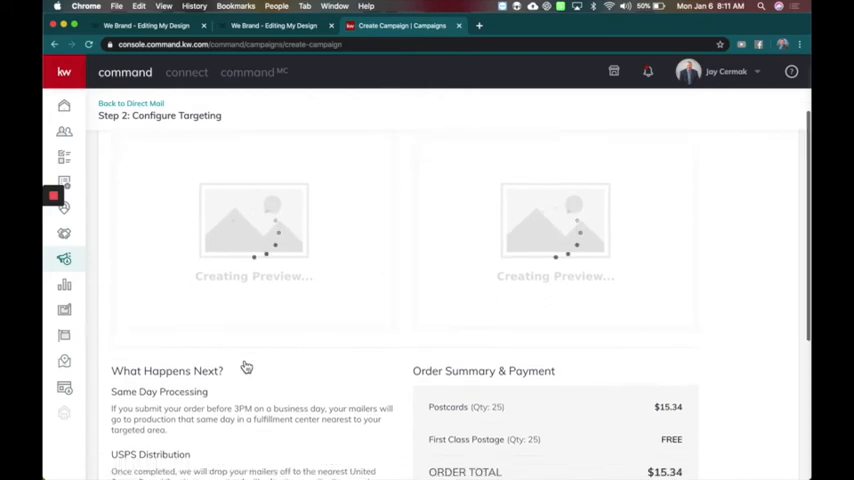
{"action": "scroll", "scroll_direction": "down", "scroll_amount": 3}
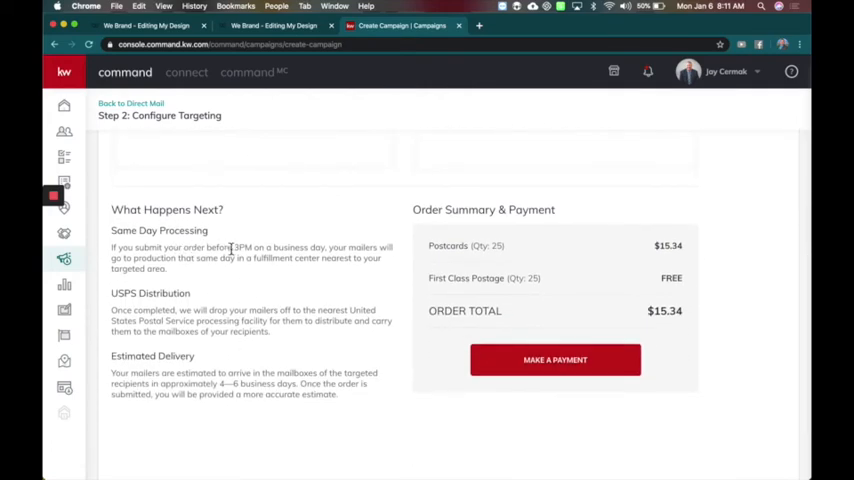
{"action": "double_click", "coordinate": [243, 247]}
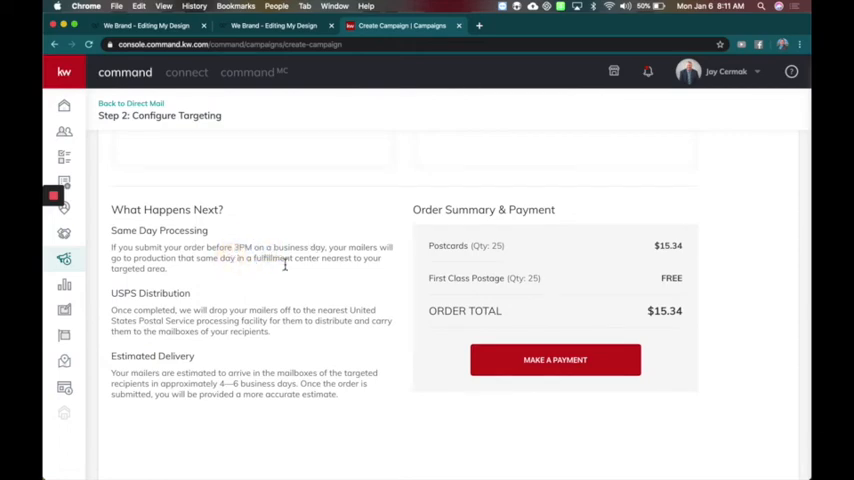
{"action": "scroll", "scroll_direction": "down", "scroll_amount": 3}
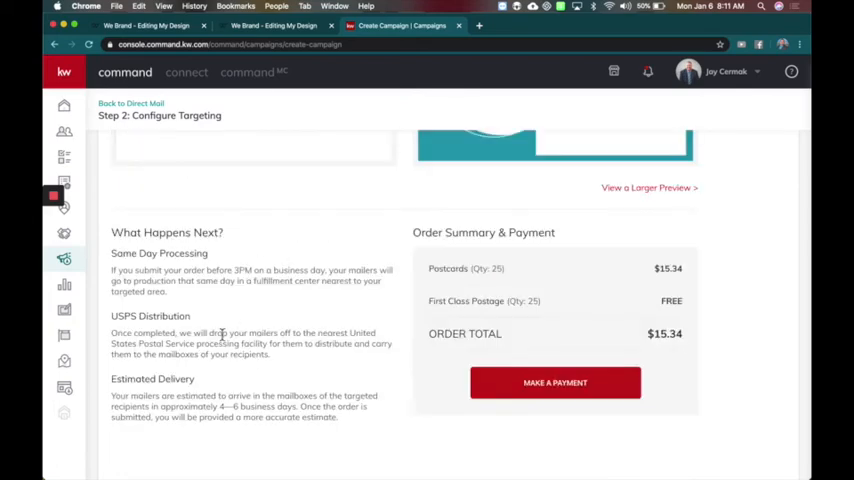
{"action": "scroll", "scroll_direction": "down", "scroll_amount": 3}
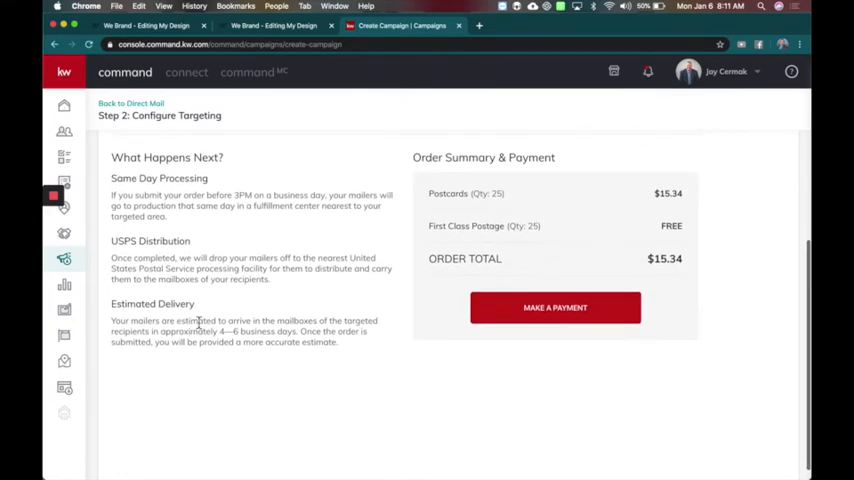
{"action": "scroll", "scroll_direction": "up", "scroll_amount": 3}
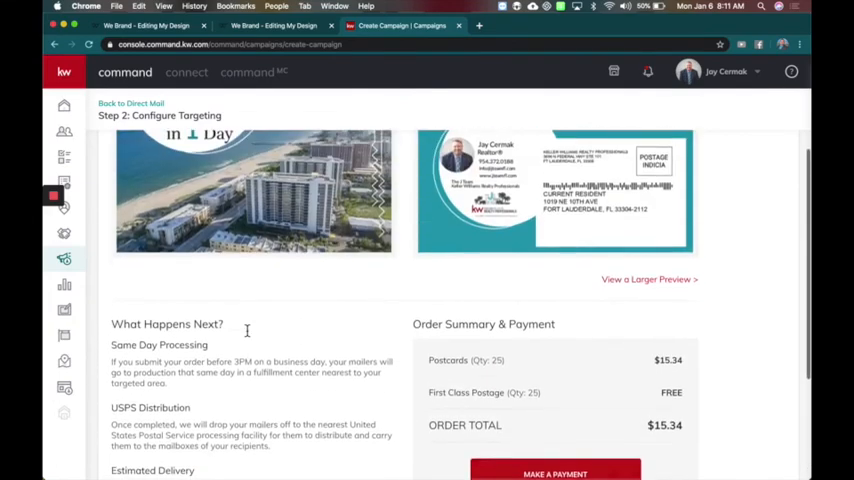
{"action": "scroll", "scroll_direction": "up", "scroll_amount": 3}
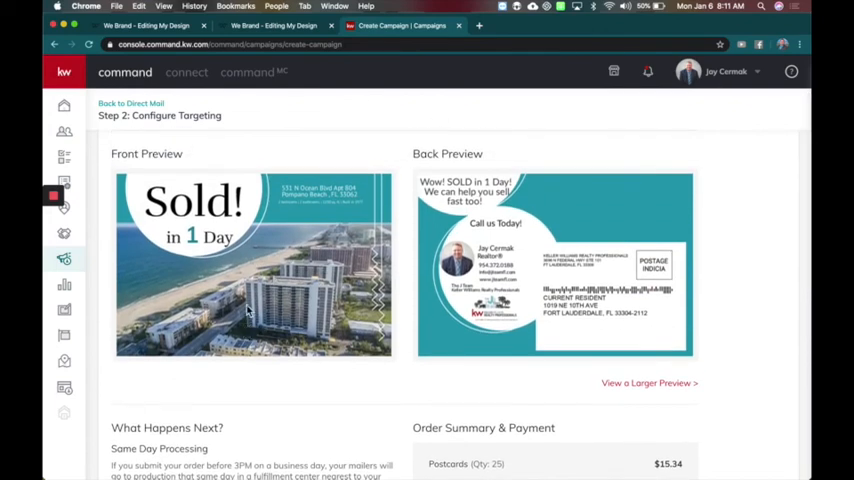
{"action": "mouse_move", "coordinate": [545, 340]}
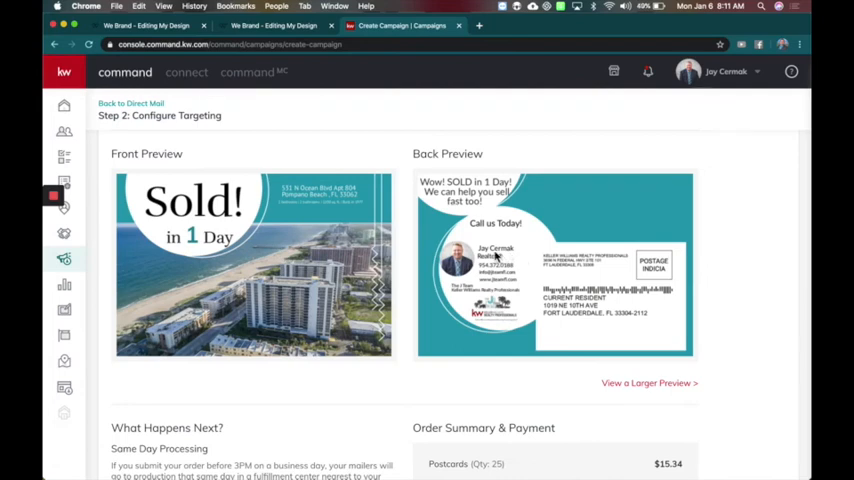
{"action": "mouse_move", "coordinate": [508, 230]}
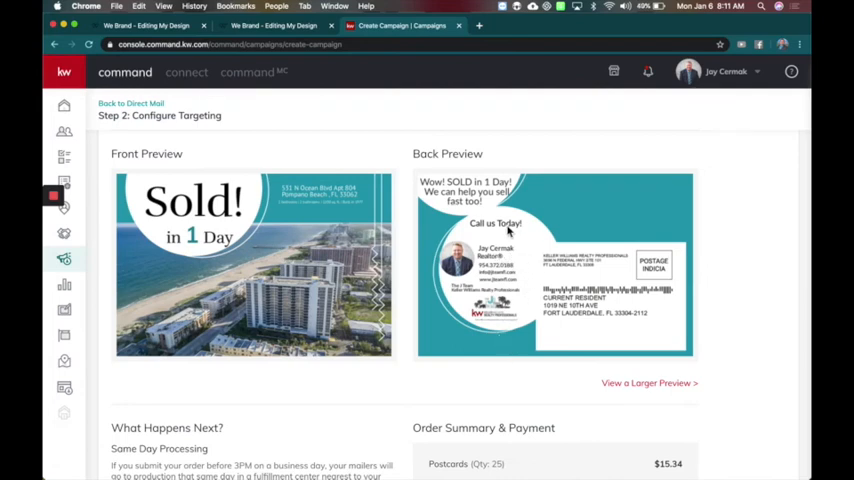
{"action": "mouse_move", "coordinate": [551, 258]}
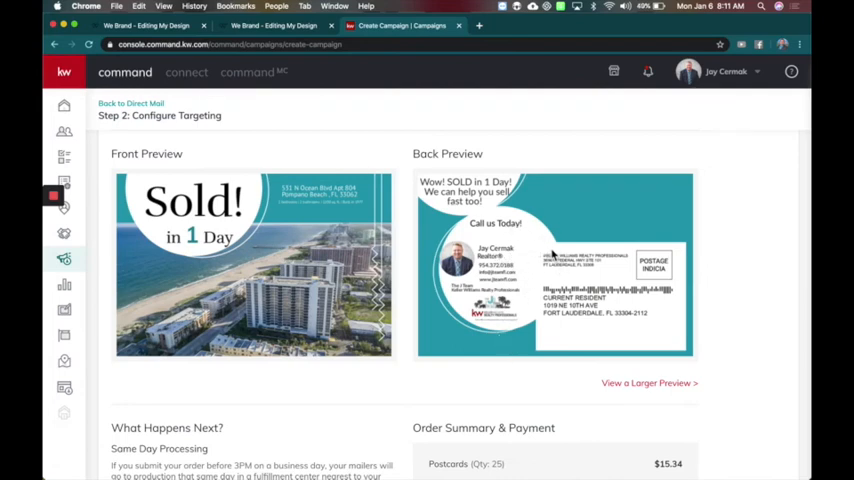
{"action": "mouse_move", "coordinate": [680, 262]}
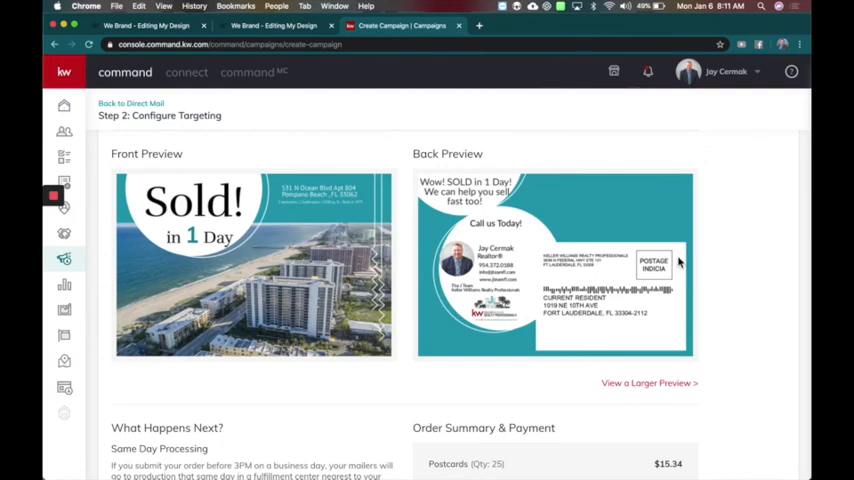
{"action": "mouse_move", "coordinate": [557, 258]}
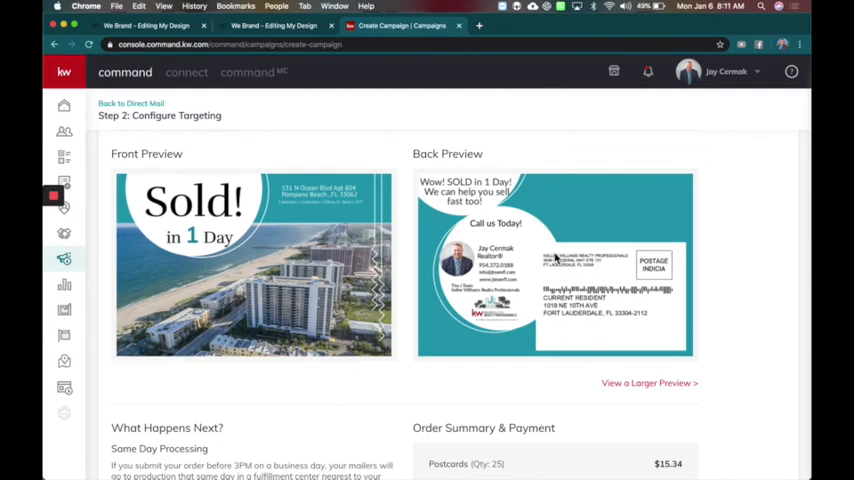
{"action": "mouse_move", "coordinate": [519, 272]}
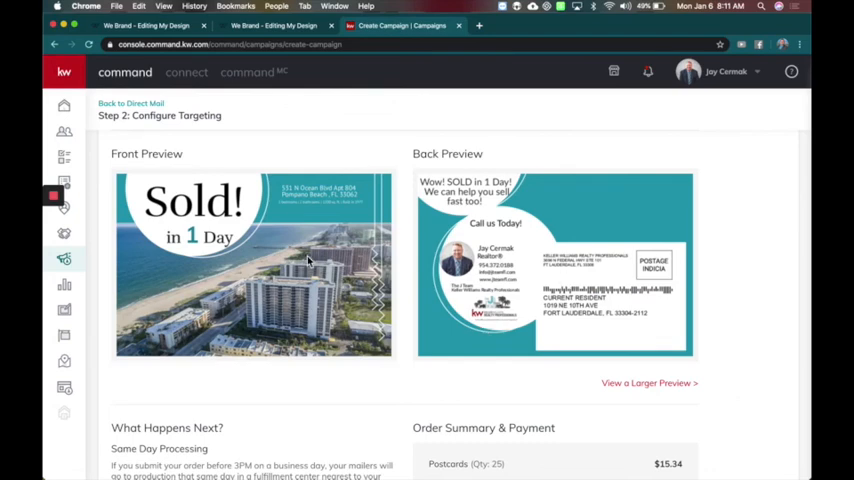
{"action": "scroll", "scroll_direction": "down", "scroll_amount": 3}
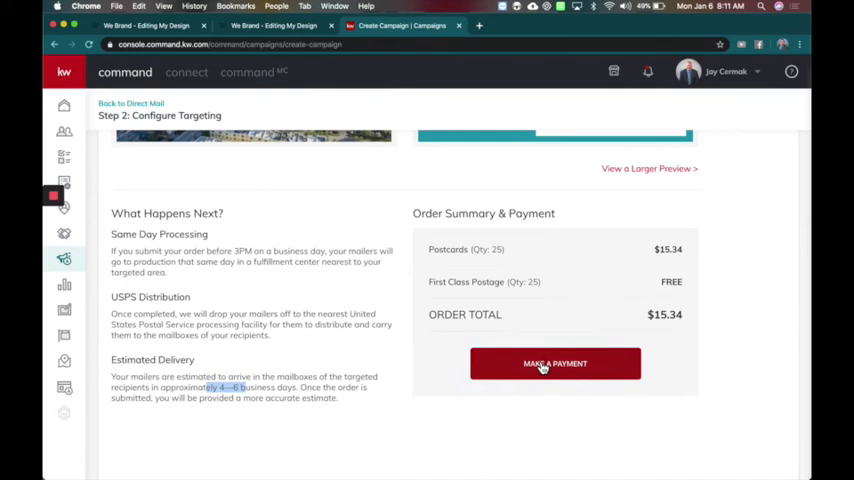
{"action": "scroll", "scroll_direction": "up", "scroll_amount": 3}
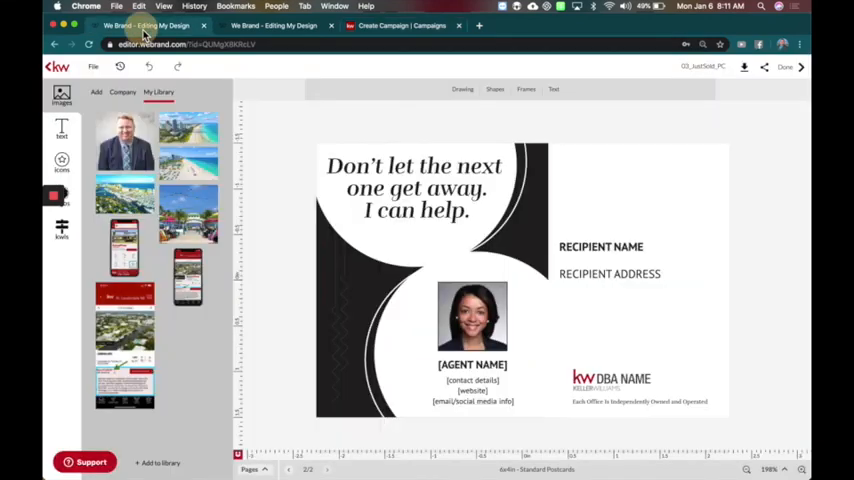
{"action": "left_click", "coordinate": [270, 25]}
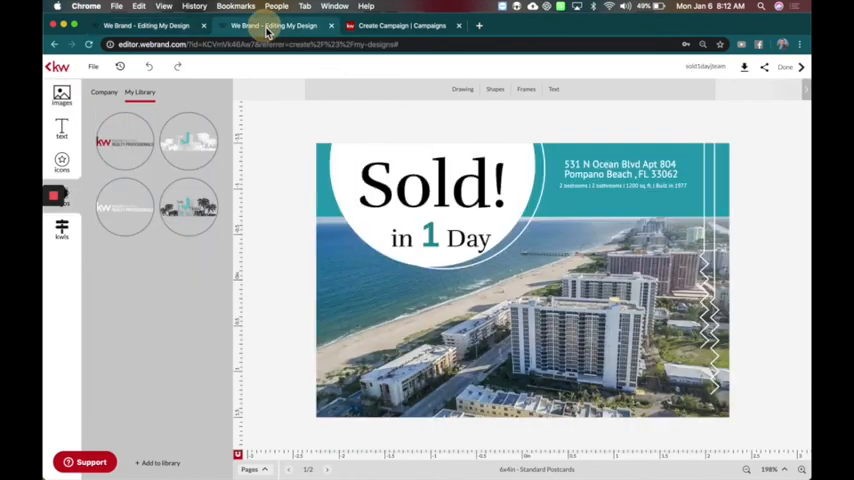
{"action": "left_click", "coordinate": [400, 25]}
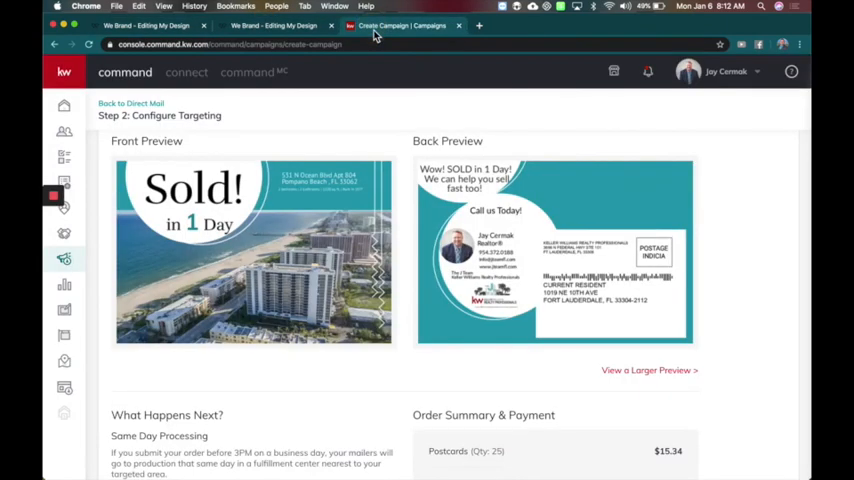
{"action": "mouse_move", "coordinate": [365, 114]}
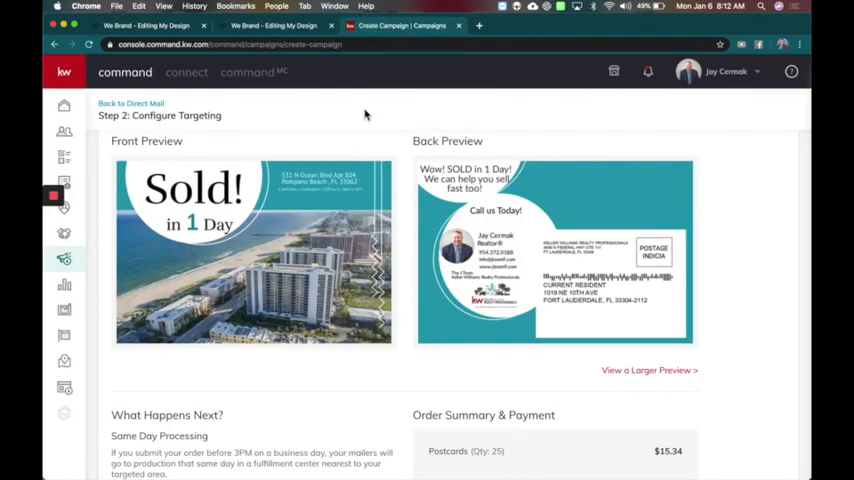
{"action": "scroll", "scroll_direction": "down", "scroll_amount": 3}
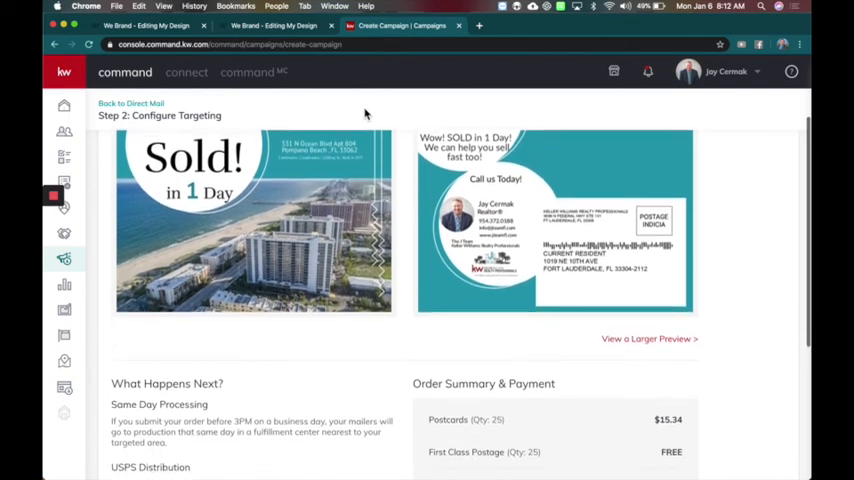
{"action": "scroll", "scroll_direction": "down", "scroll_amount": 3}
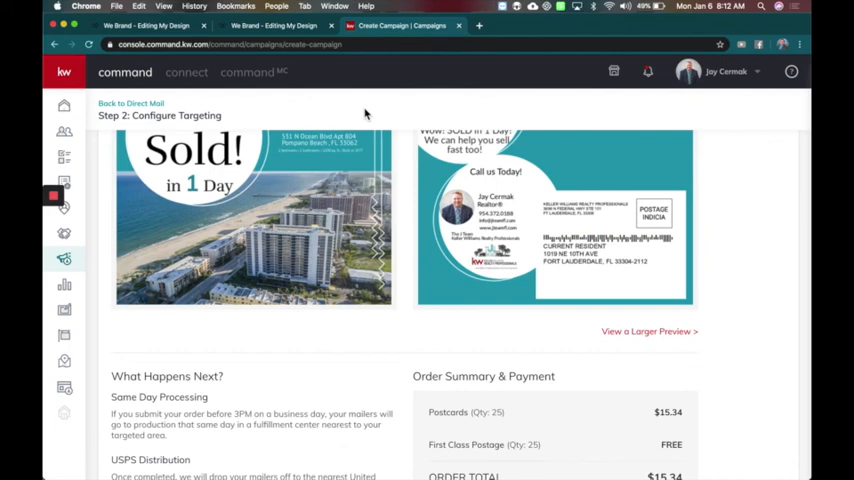
{"action": "scroll", "scroll_direction": "down", "scroll_amount": 3}
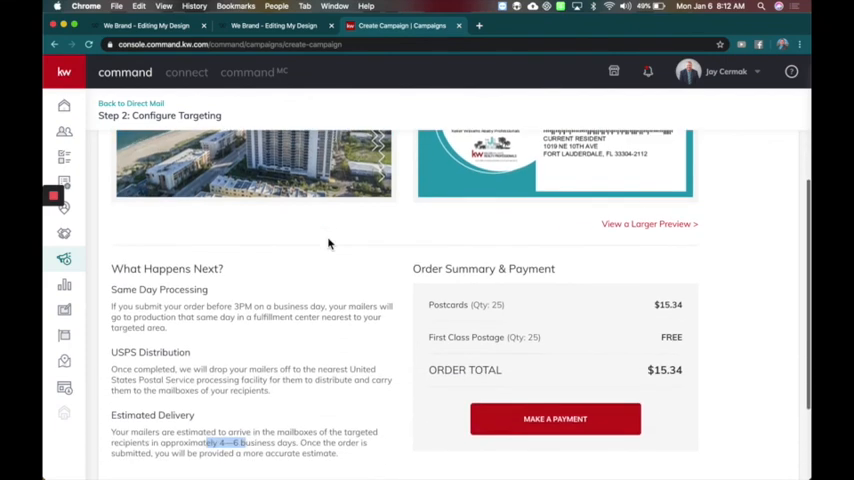
{"action": "scroll", "scroll_direction": "up", "scroll_amount": 3}
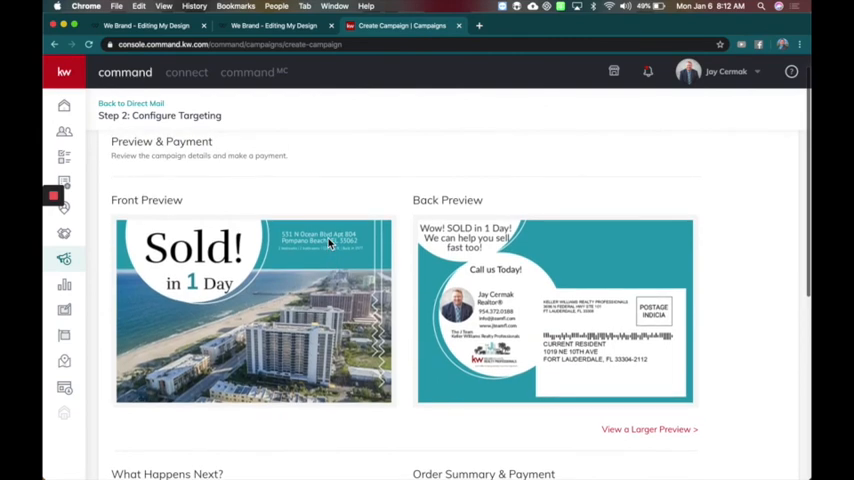
{"action": "mouse_move", "coordinate": [494, 148]}
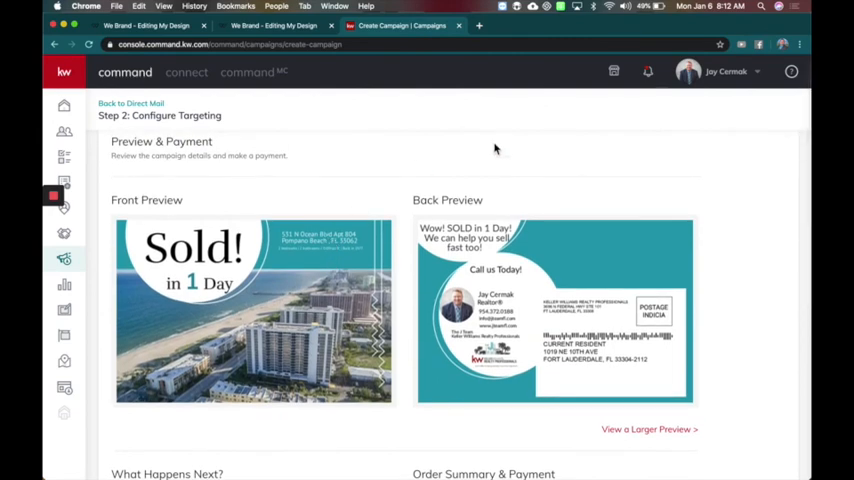